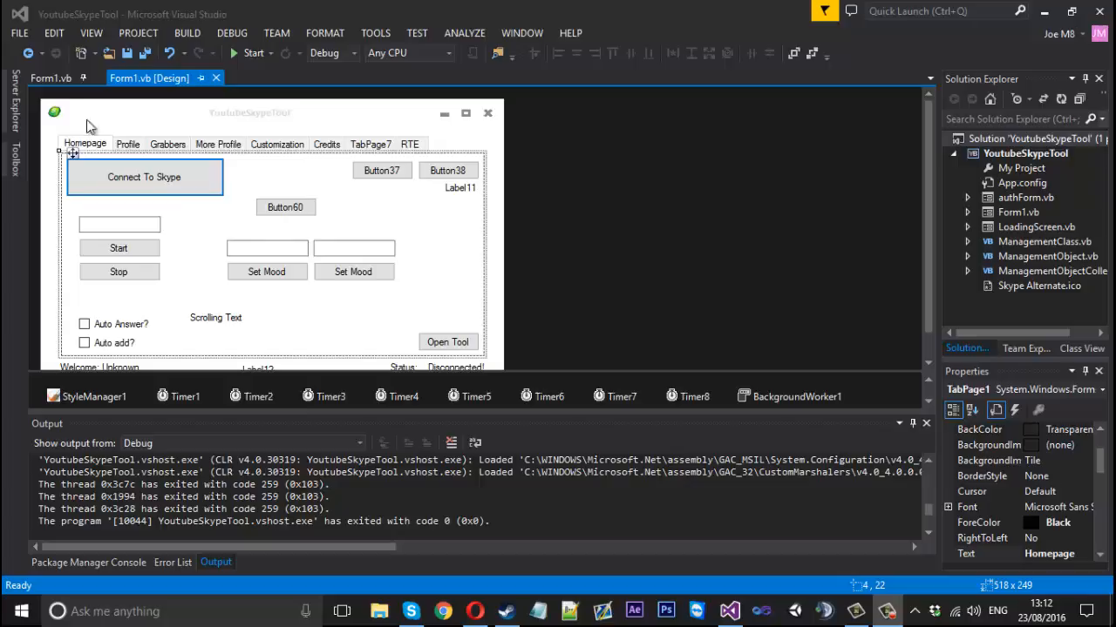
{"action": "mouse_move", "coordinate": [313, 276]}
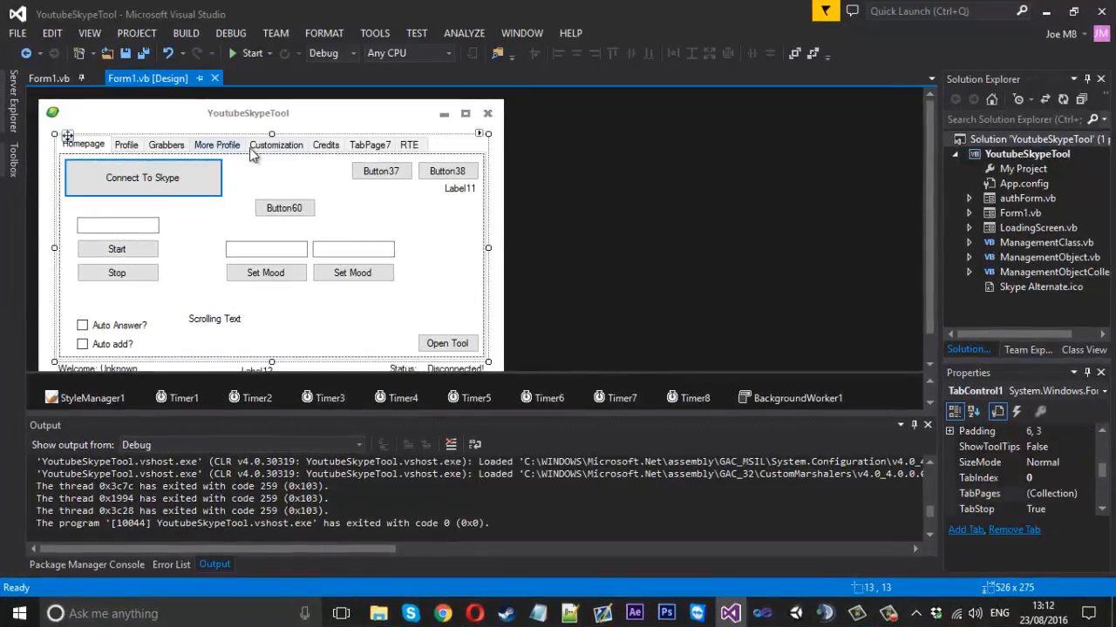
- Select the Credits tab of the tab control in the Form1.vb design view
{"action": "left_click", "coordinate": [325, 145]}
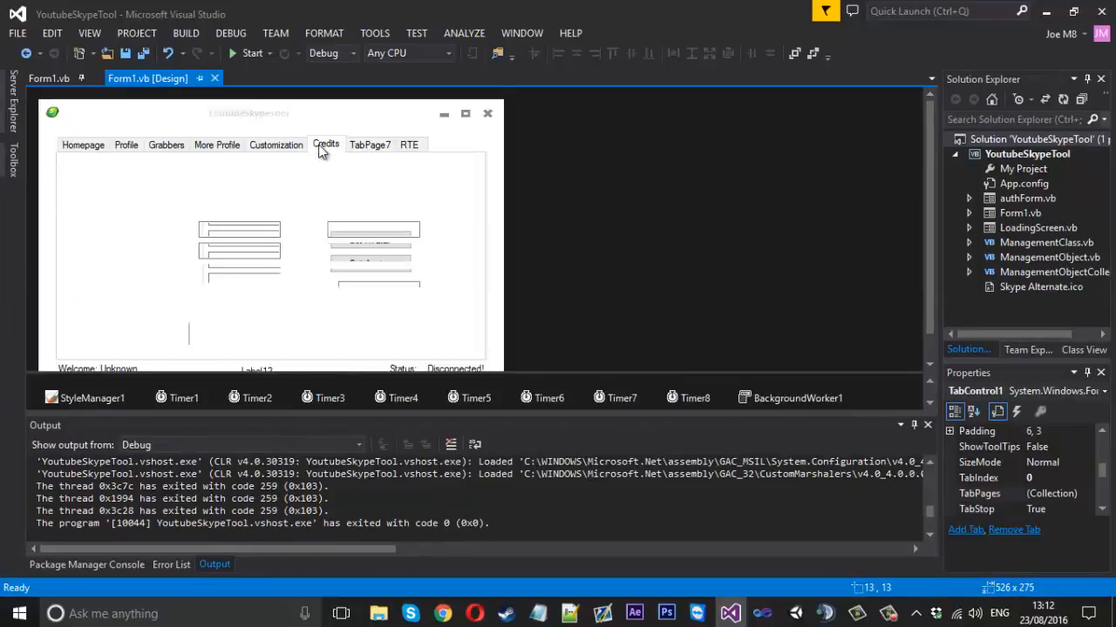
{"action": "left_click", "coordinate": [325, 144]}
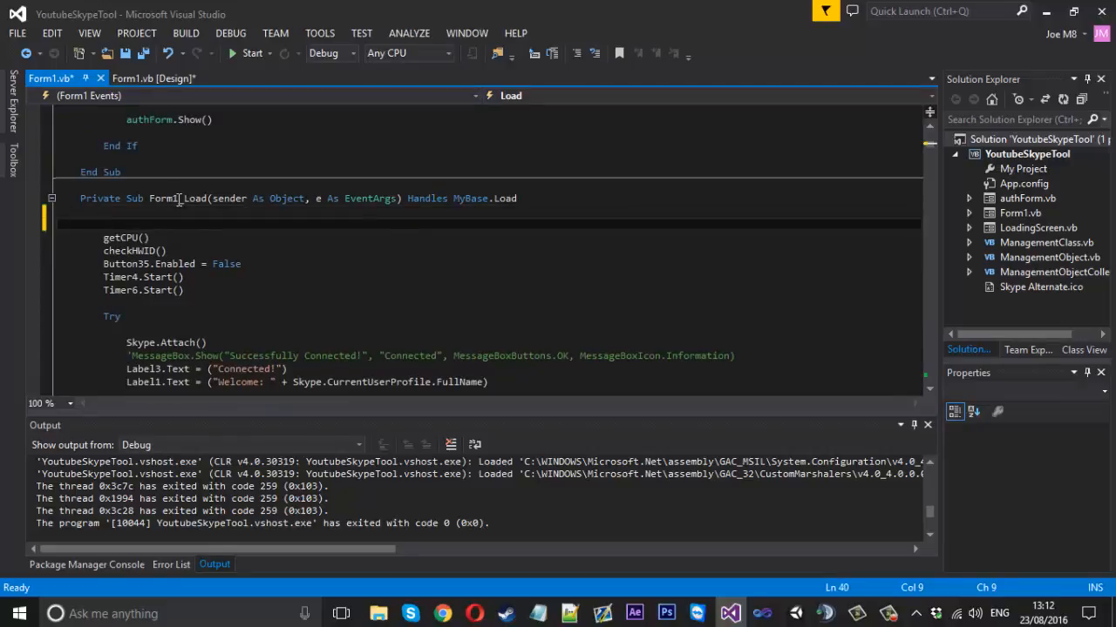
- Call countContacts() at the top of Form1_Load and add an empty Public Sub countContacts() before End Class
{"action": "type", "text": "countCont"}
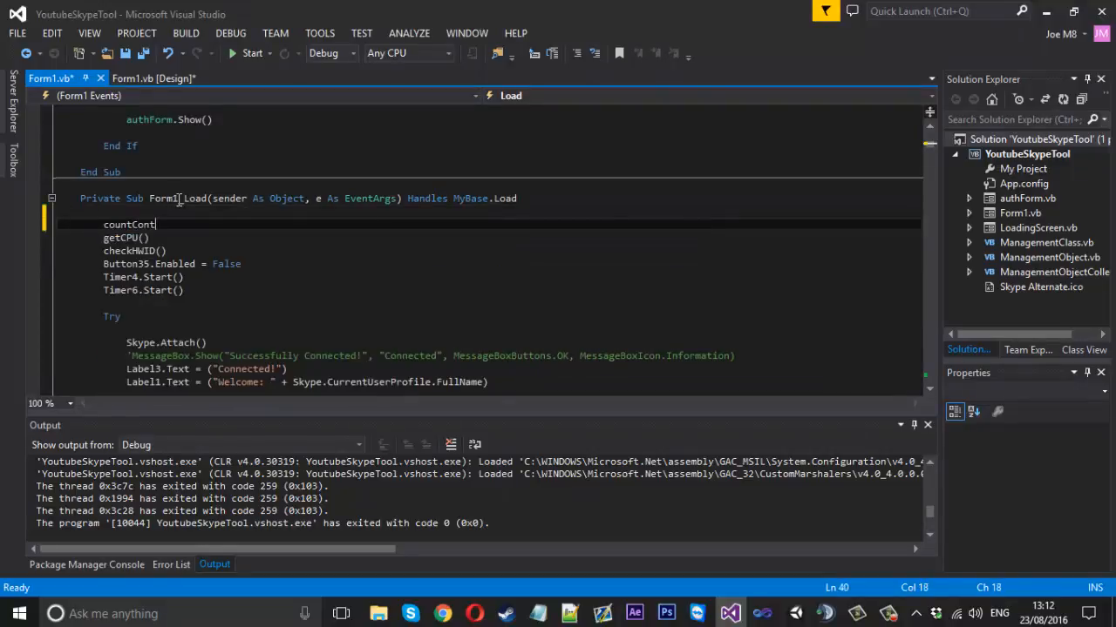
{"action": "type", "text": "acts()"}
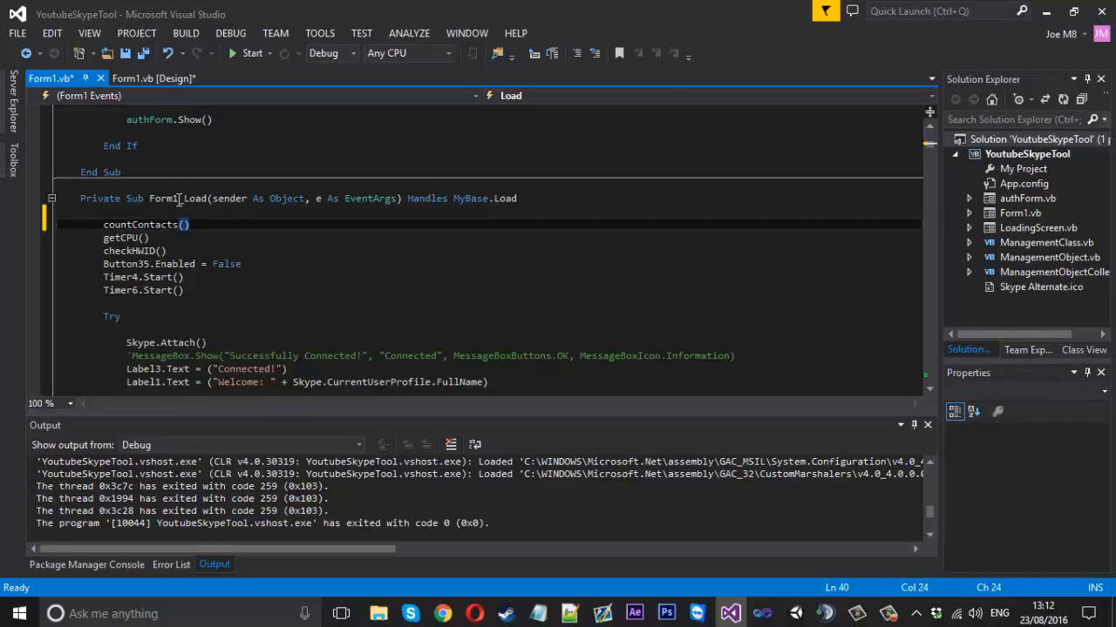
{"action": "scroll", "scroll_direction": "down", "scroll_amount": 3}
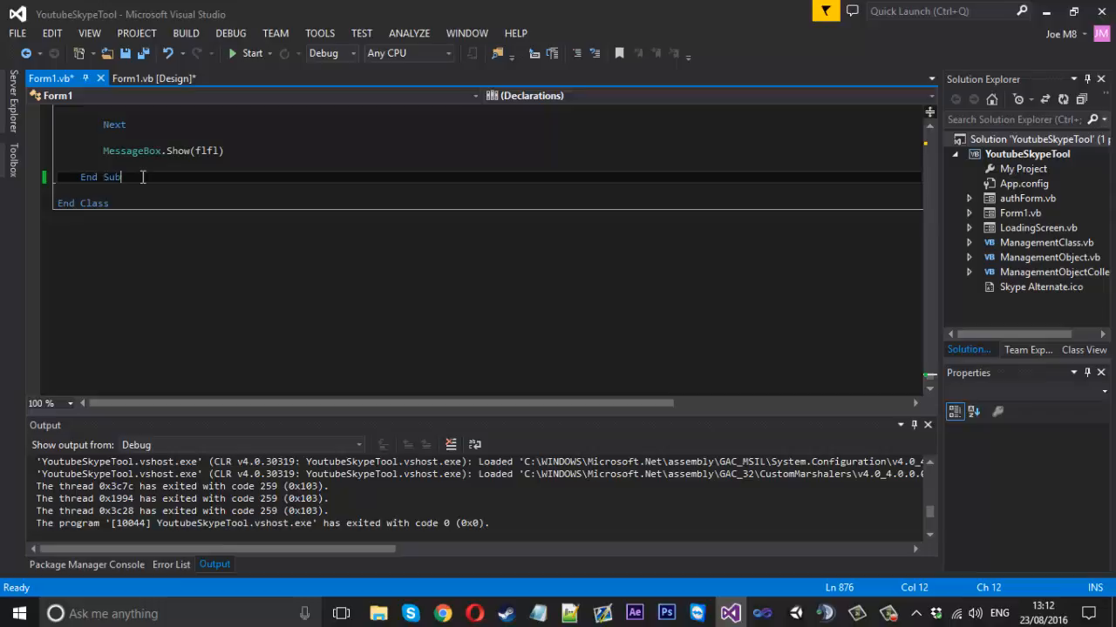
{"action": "type", "text": "public sub"}
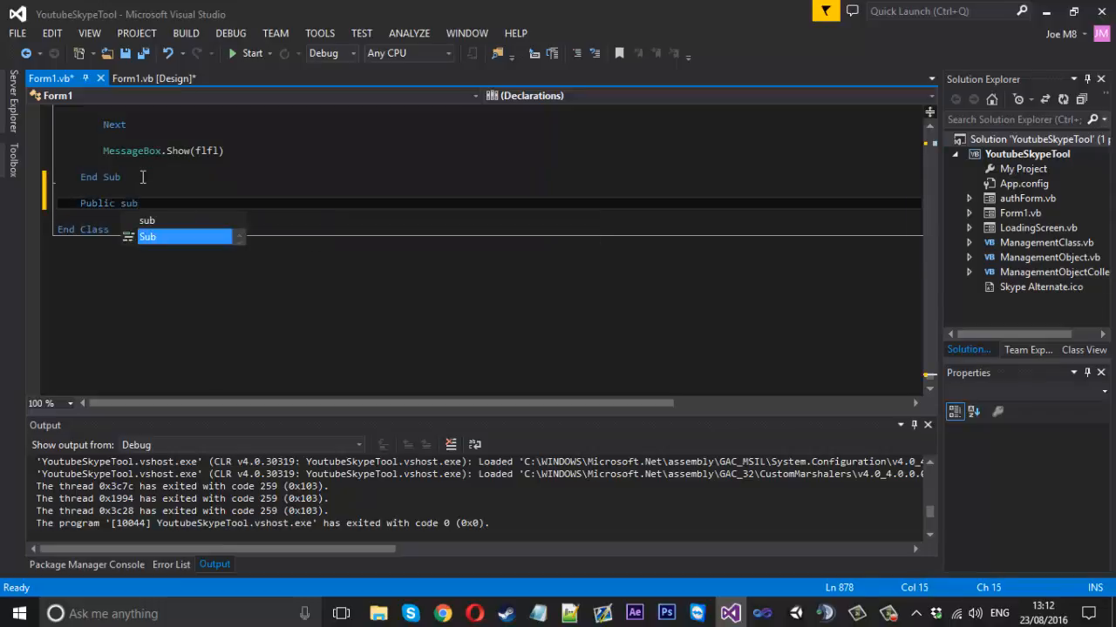
{"action": "type", "text": "count"}
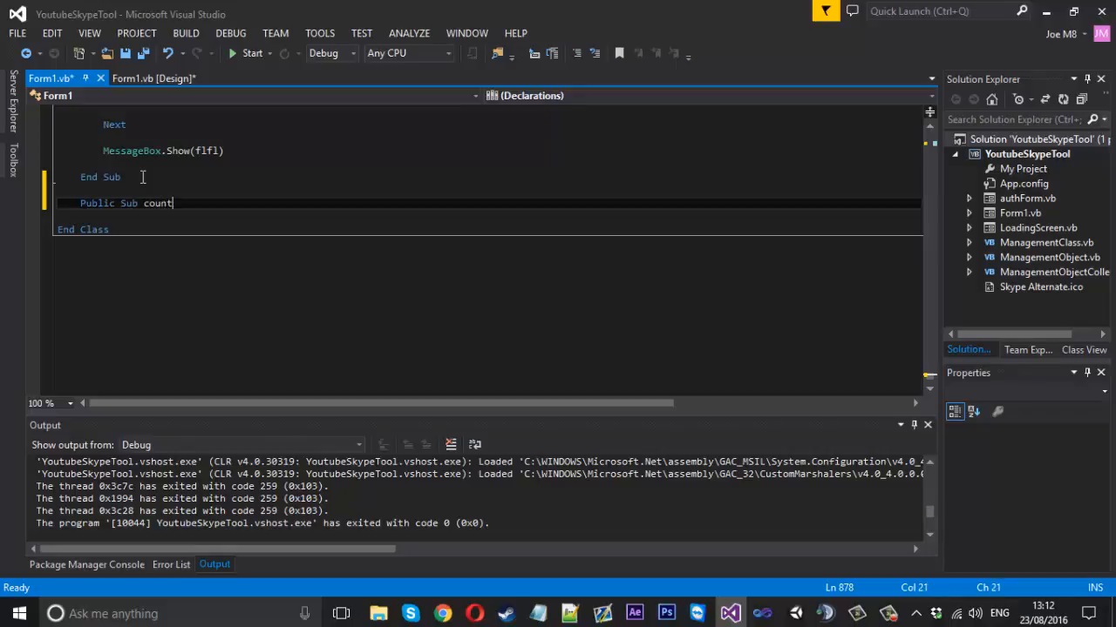
{"action": "type", "text": "User"}
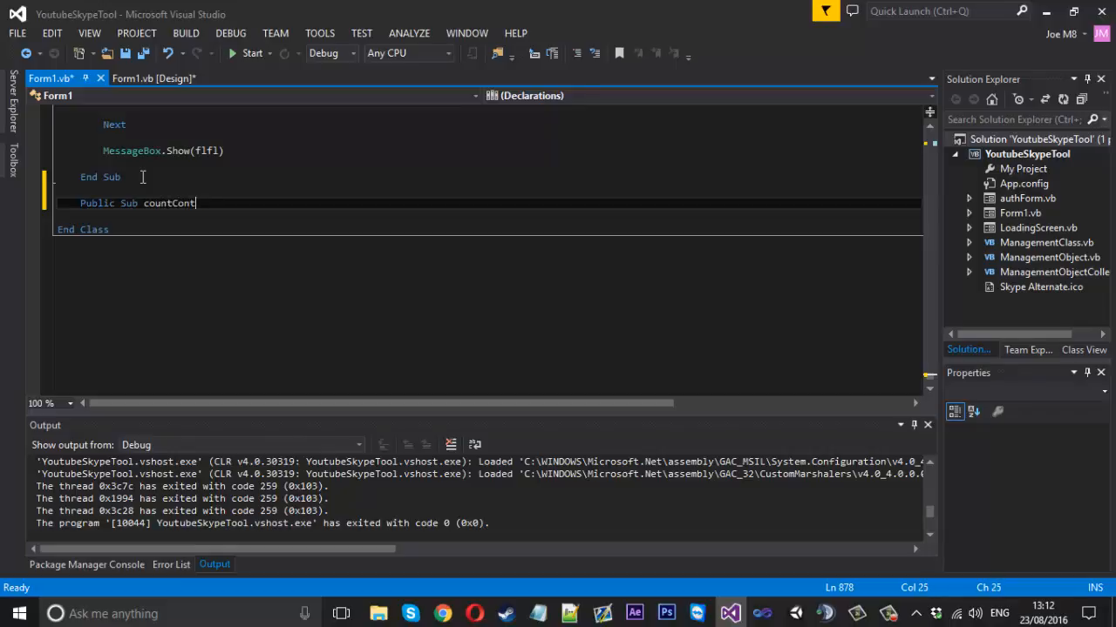
{"action": "type", "text": "acts()"}
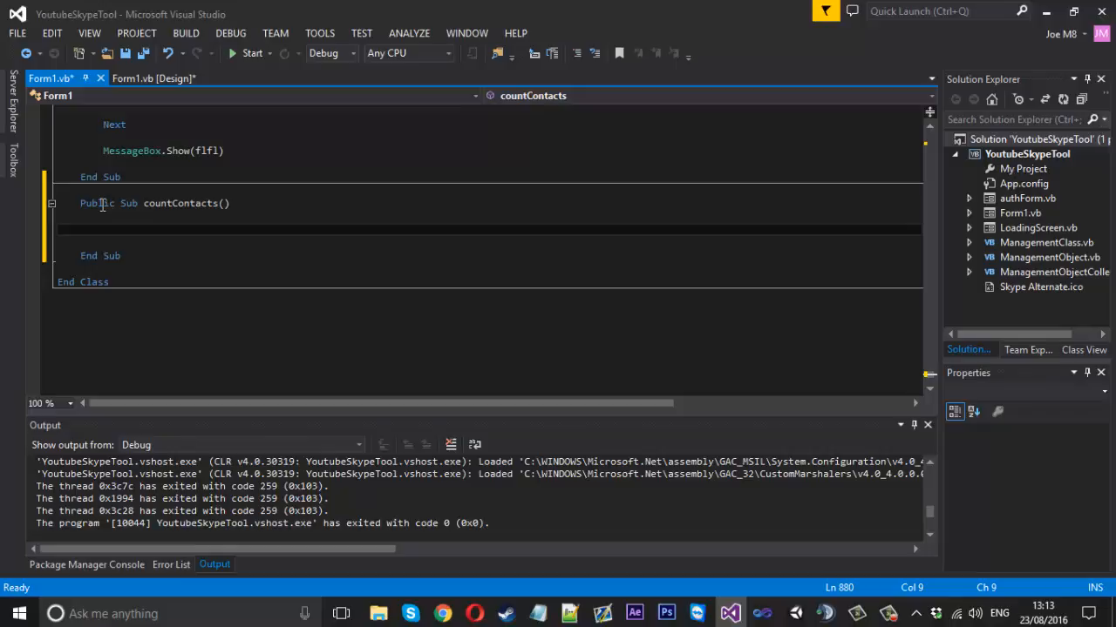
- In countContacts, loop For Each user in Skype.Friends with an If testing OnlineStatus is olsOnline
{"action": "type", "text": "F"}
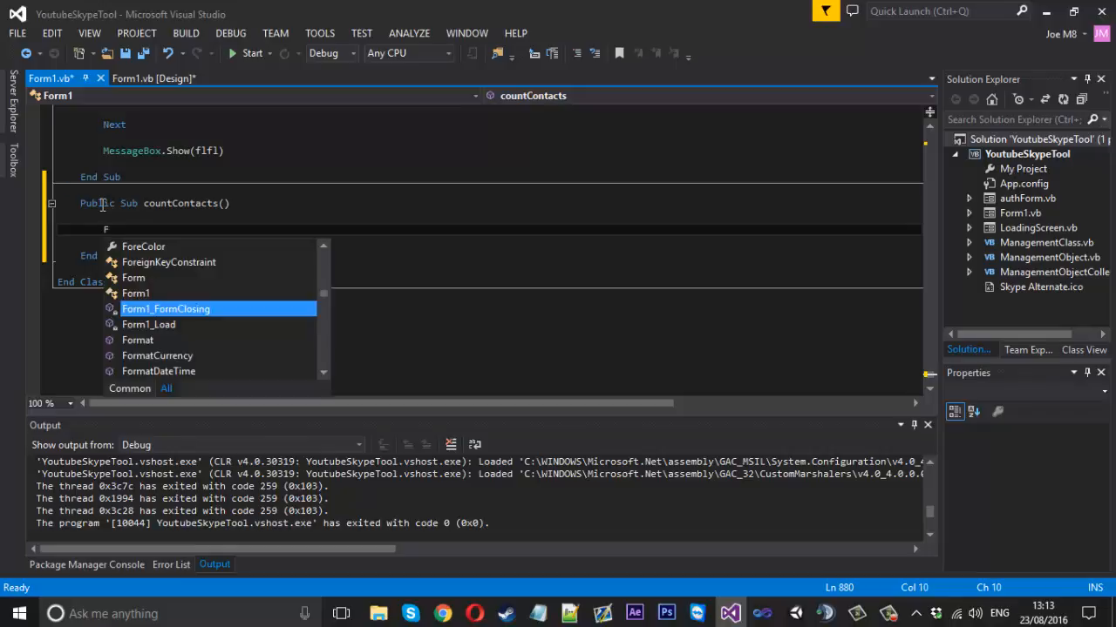
{"action": "type", "text": "For Each"}
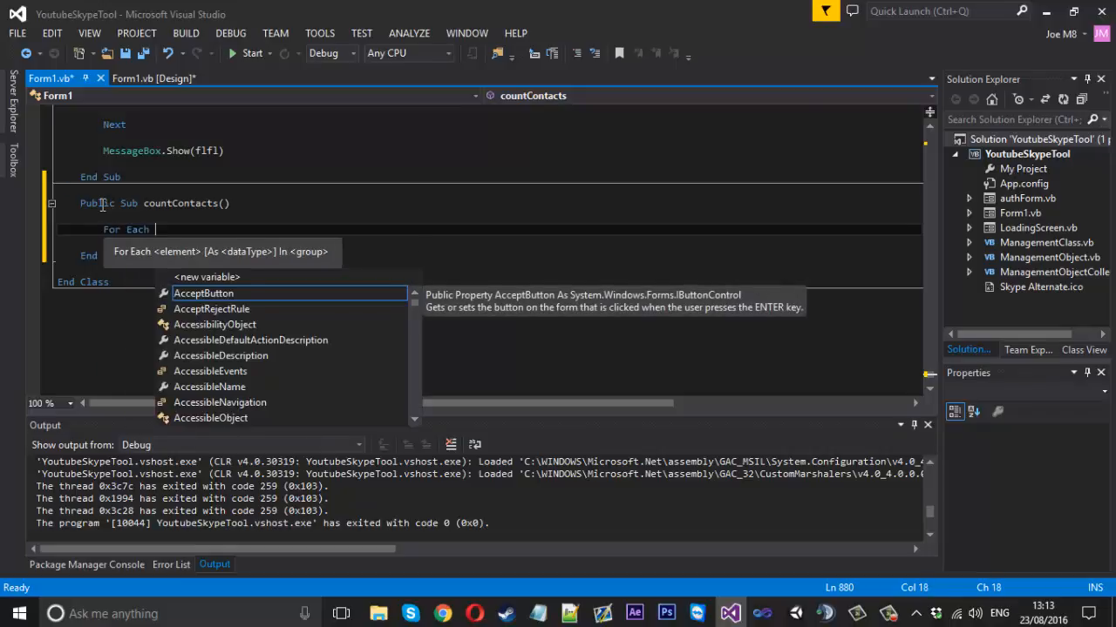
{"action": "type", "text": "user As Sk"}
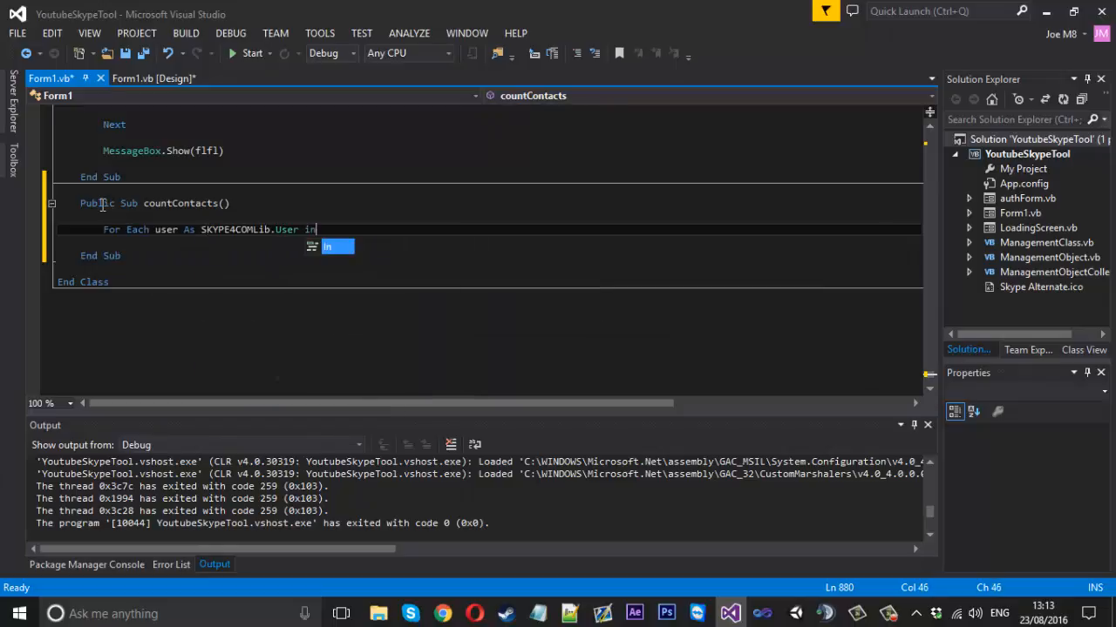
{"action": "type", "text": "Skype.friends"}
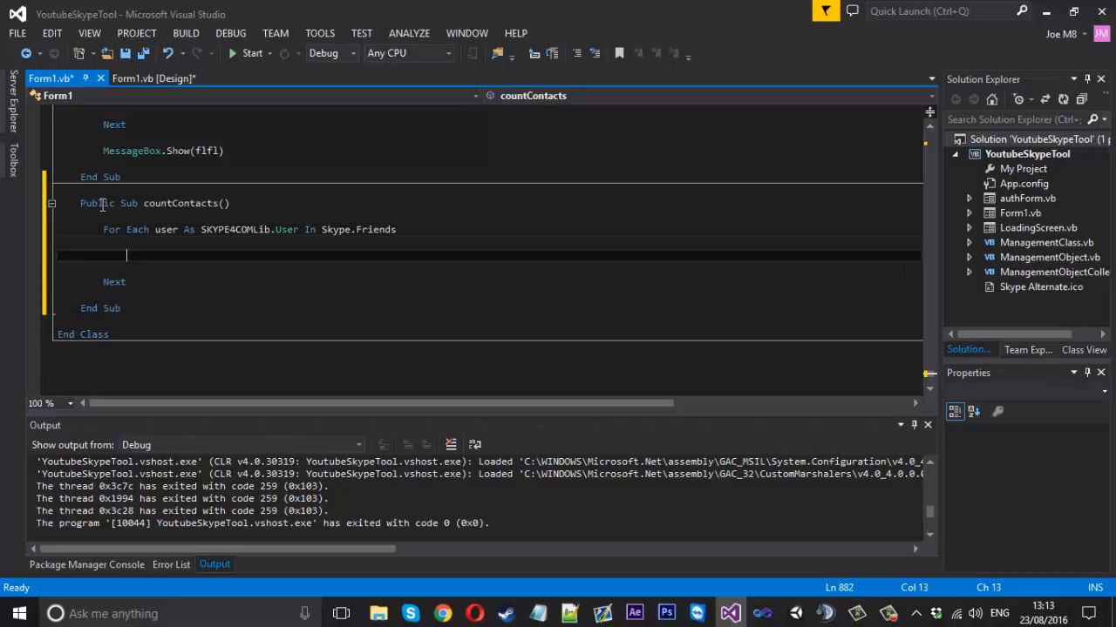
{"action": "double_click", "coordinate": [166, 230]}
{"action": "type", "text": "If us"}
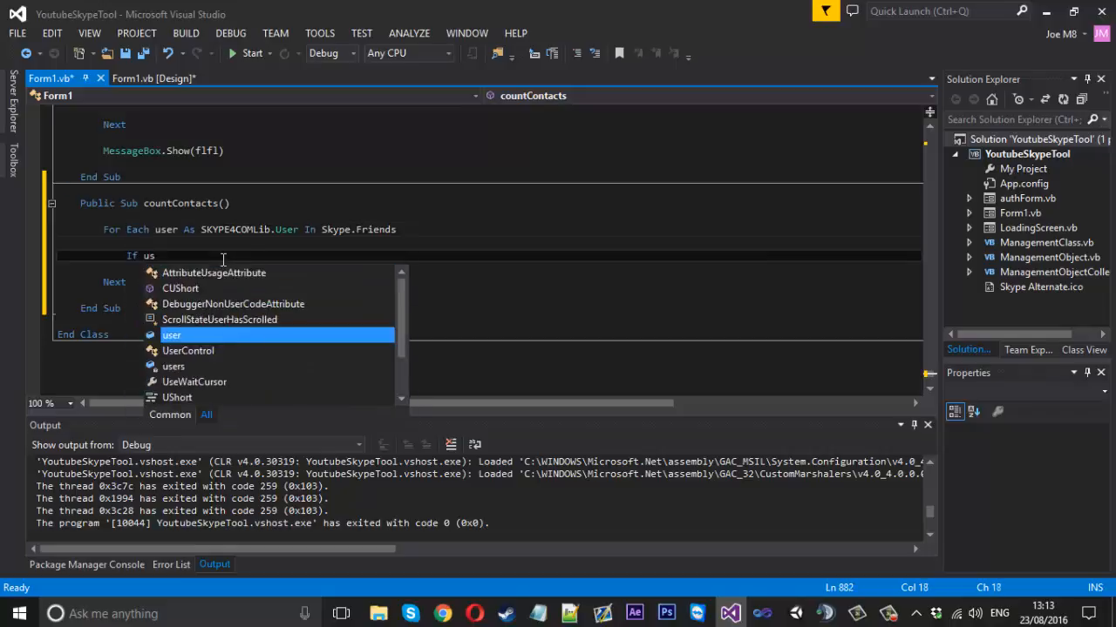
{"action": "type", "text": ".on"}
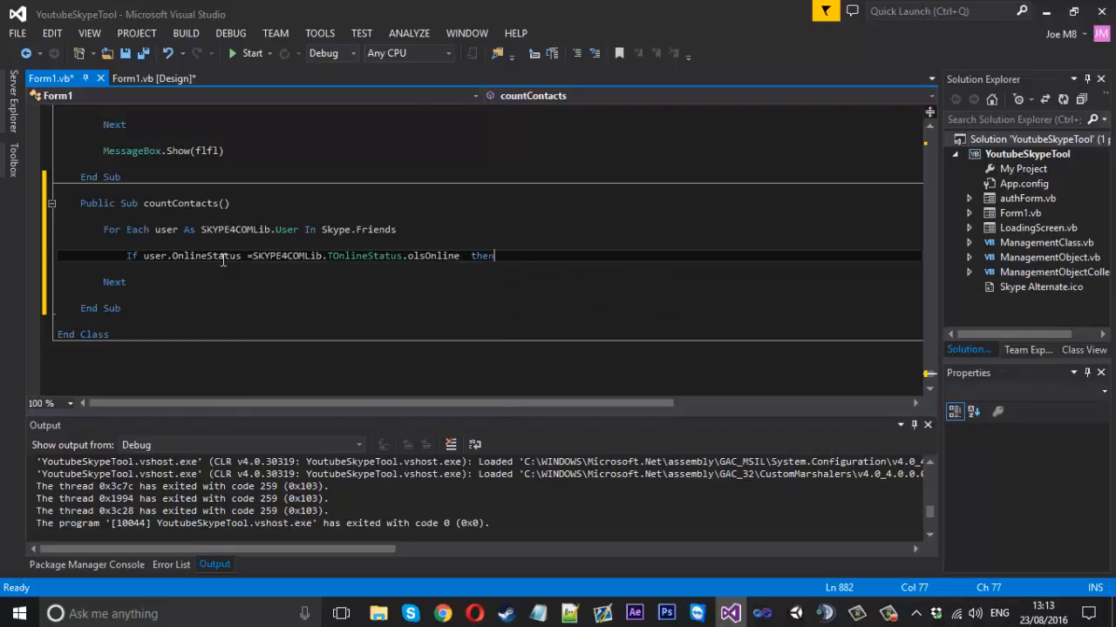
{"action": "key", "text": "enter"}
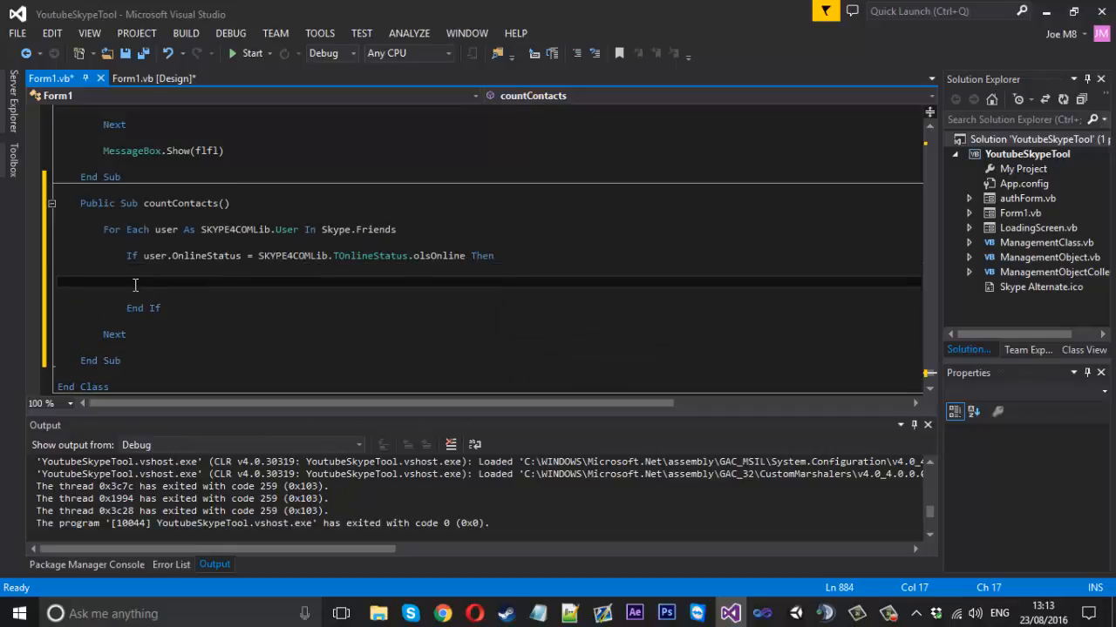
{"action": "mouse_move", "coordinate": [149, 281]}
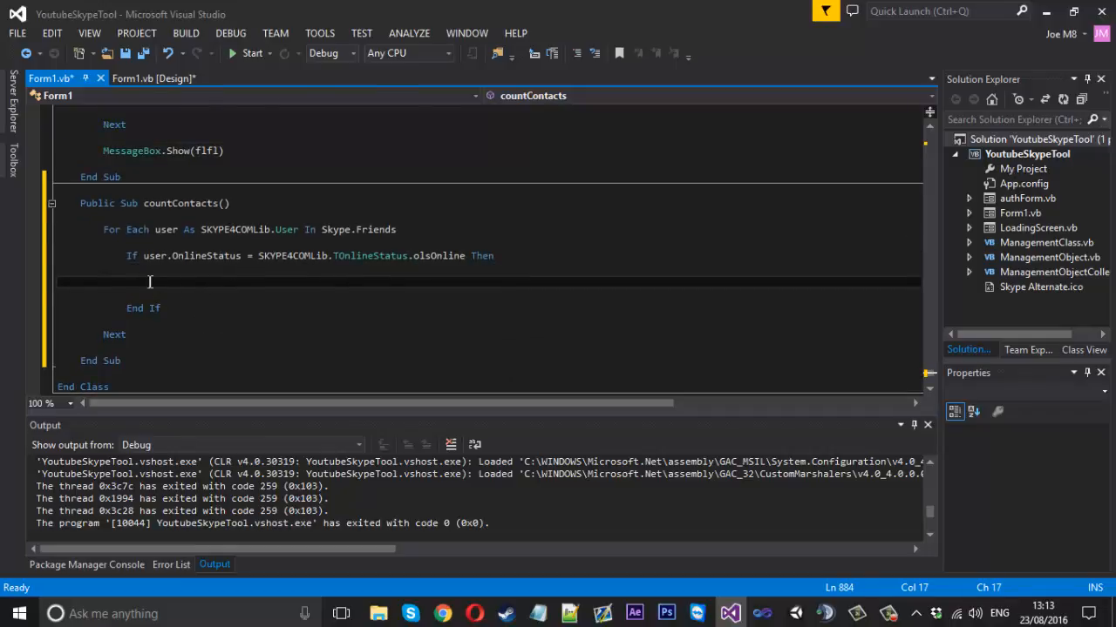
{"action": "left_click", "coordinate": [153, 79]}
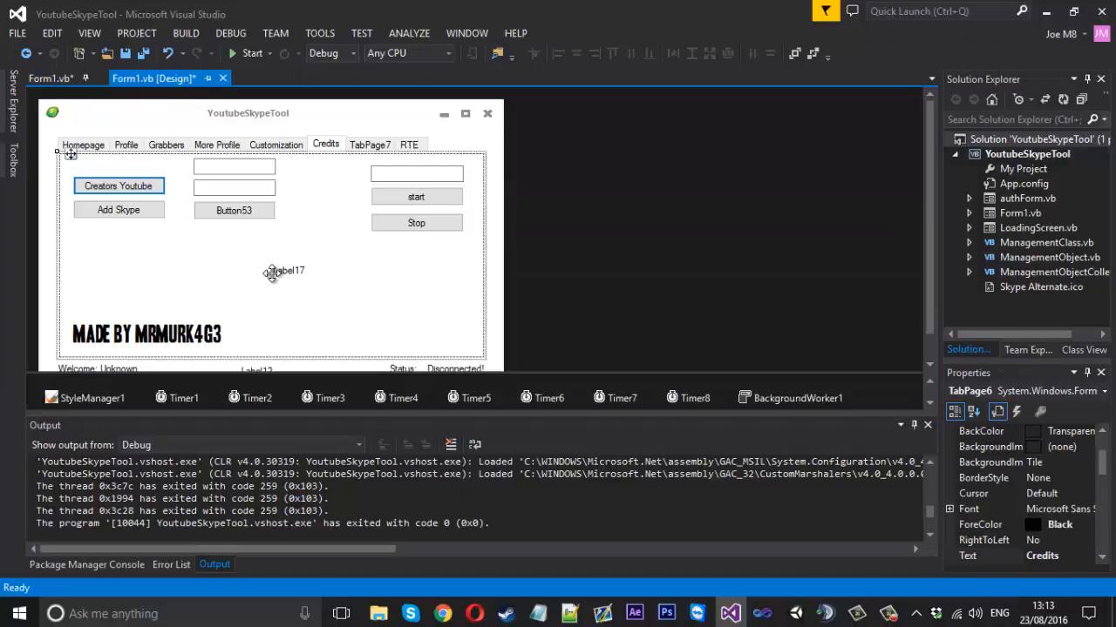
{"action": "left_click", "coordinate": [49, 78]}
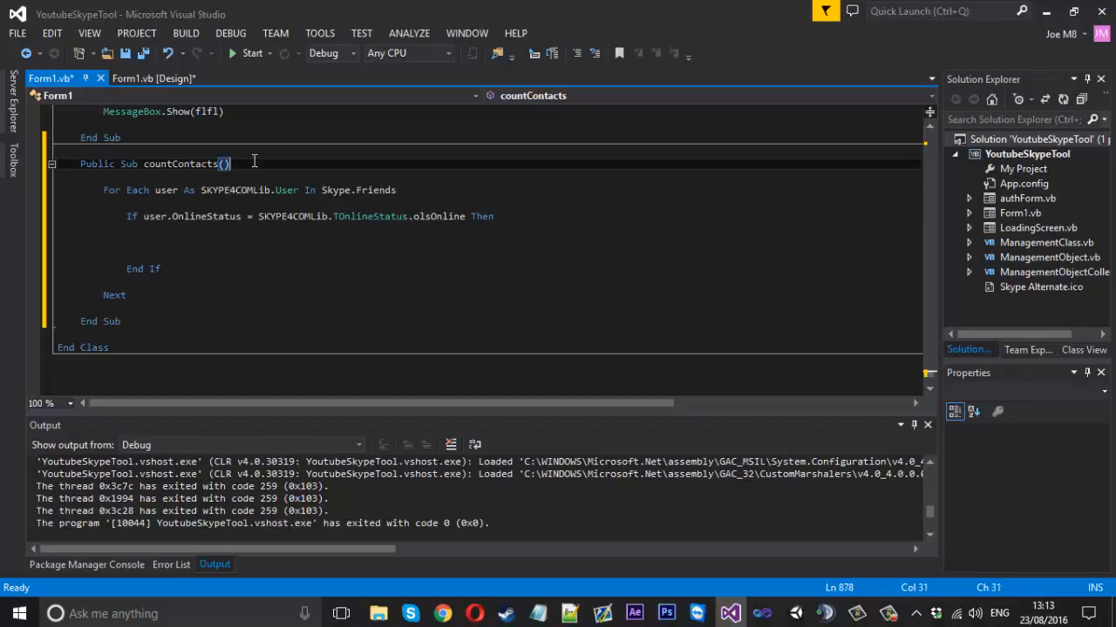
- Declare an online Integer counter starting at 0 and increment it inside the online check
{"action": "key", "text": "enter"}
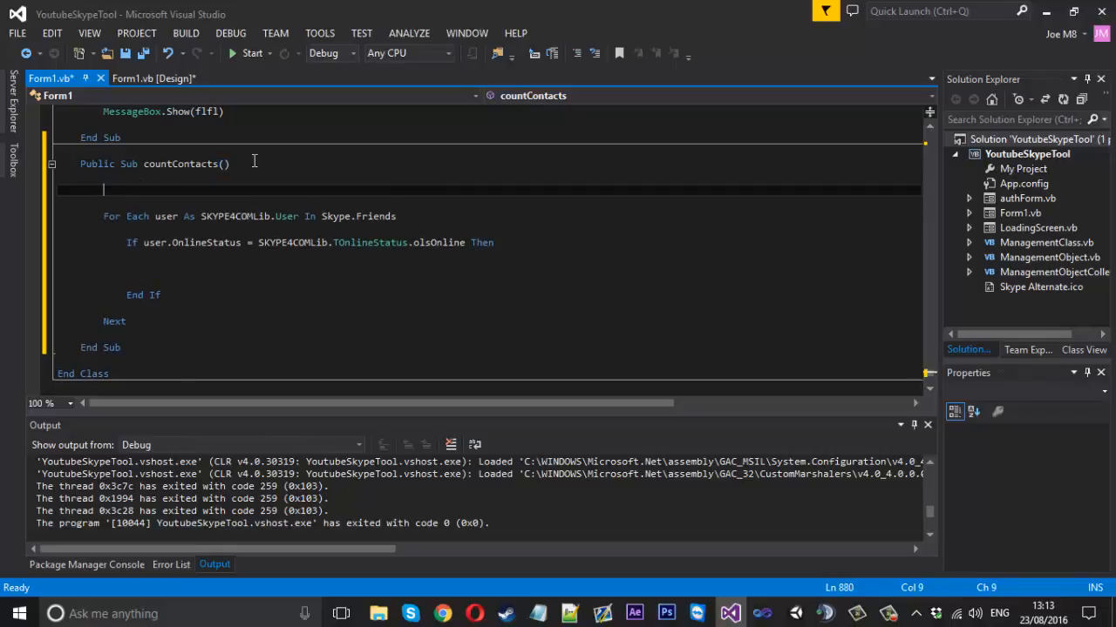
{"action": "type", "text": "Dim"}
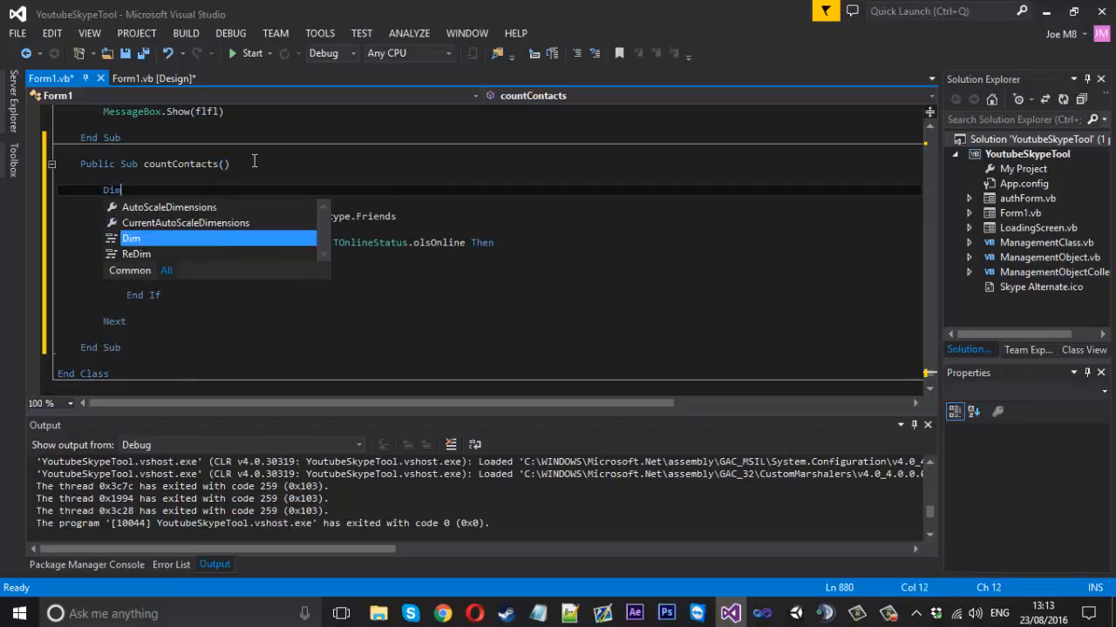
{"action": "type", "text": "online"}
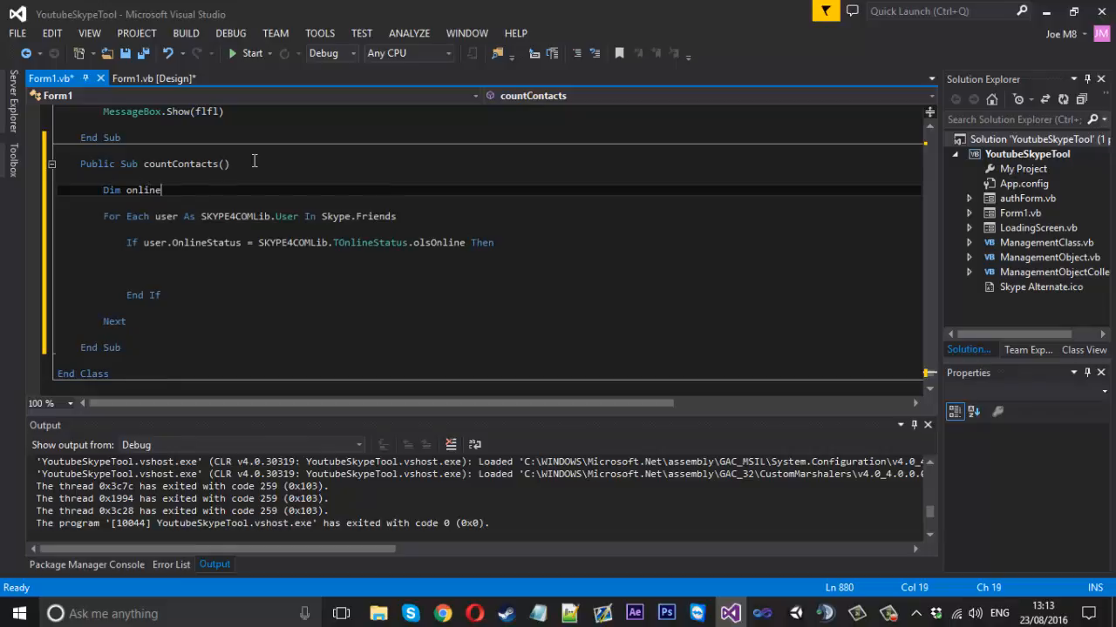
{"action": "type", "text": "As integer = 0"}
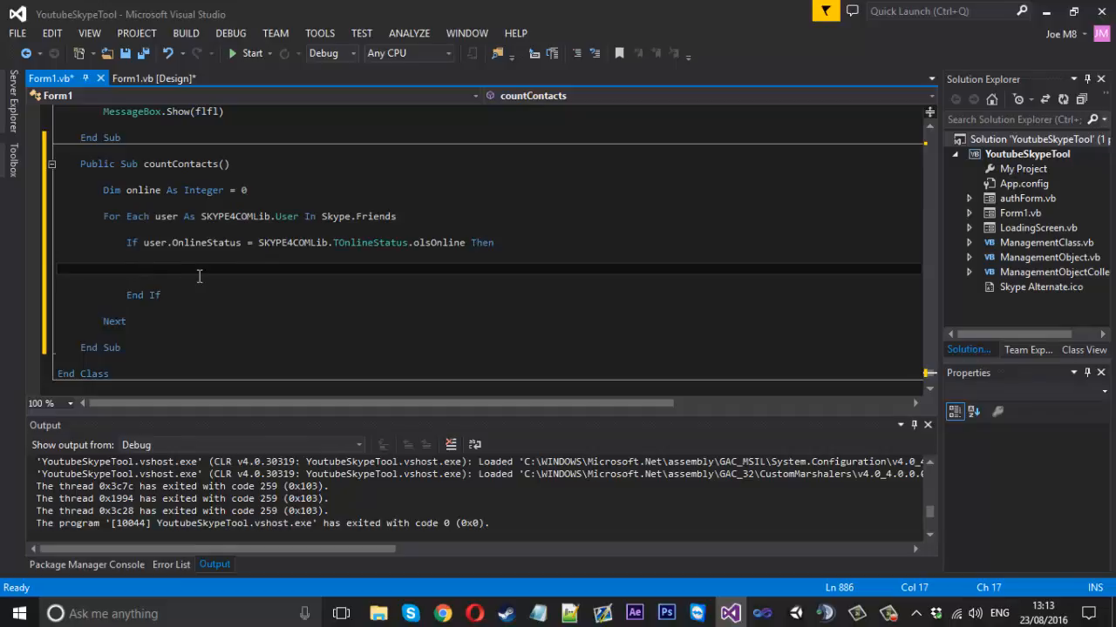
{"action": "type", "text": "online += 1"}
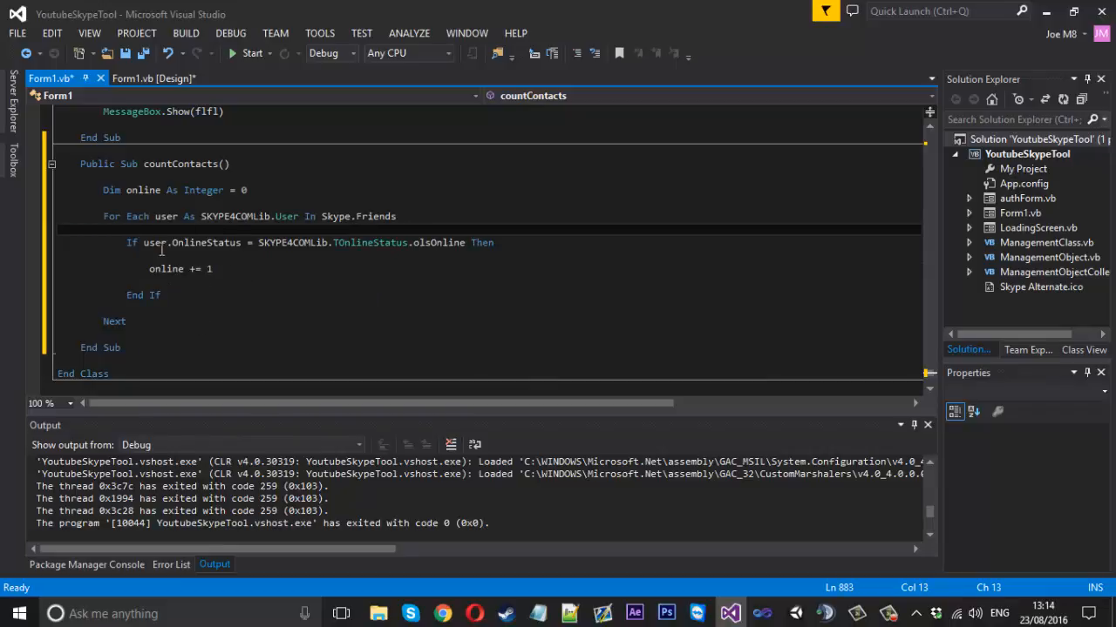
{"action": "left_click", "coordinate": [166, 269]}
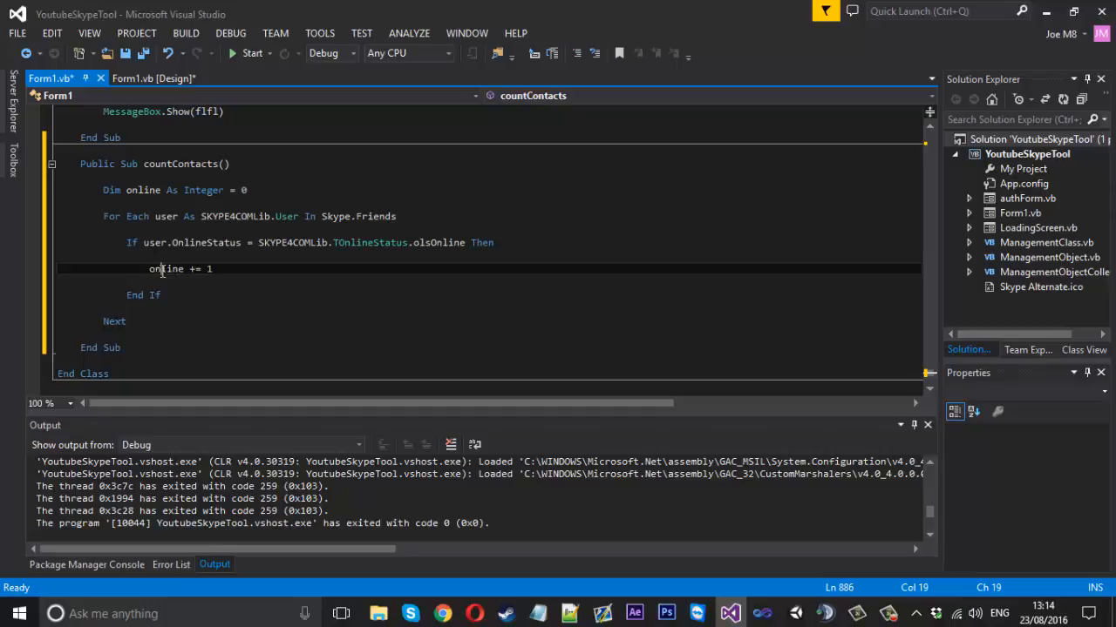
{"action": "double_click", "coordinate": [165, 268]}
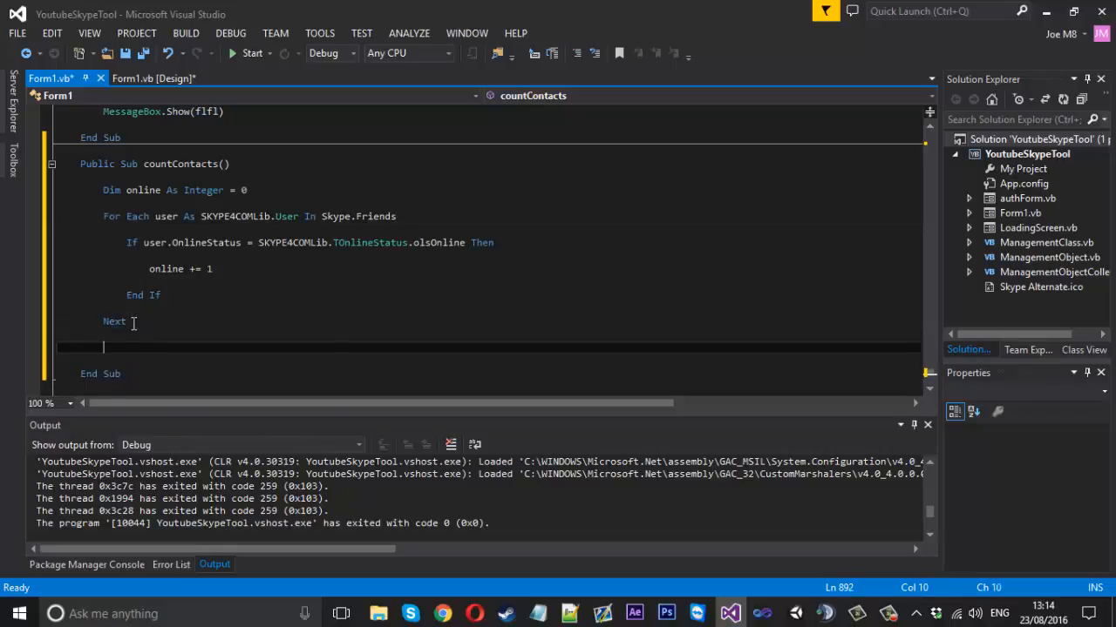
- After Next, set Label17.Text to "You currently have " + Convert.ToString(online) + " users online."
{"action": "type", "text": "Label17"}
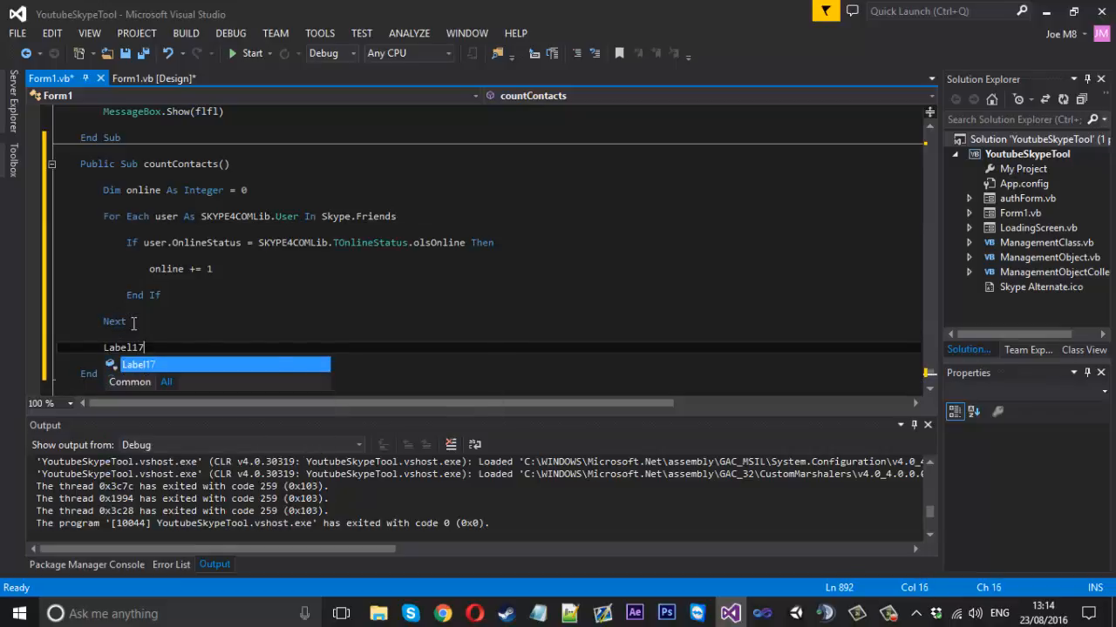
{"action": "type", "text": "."}
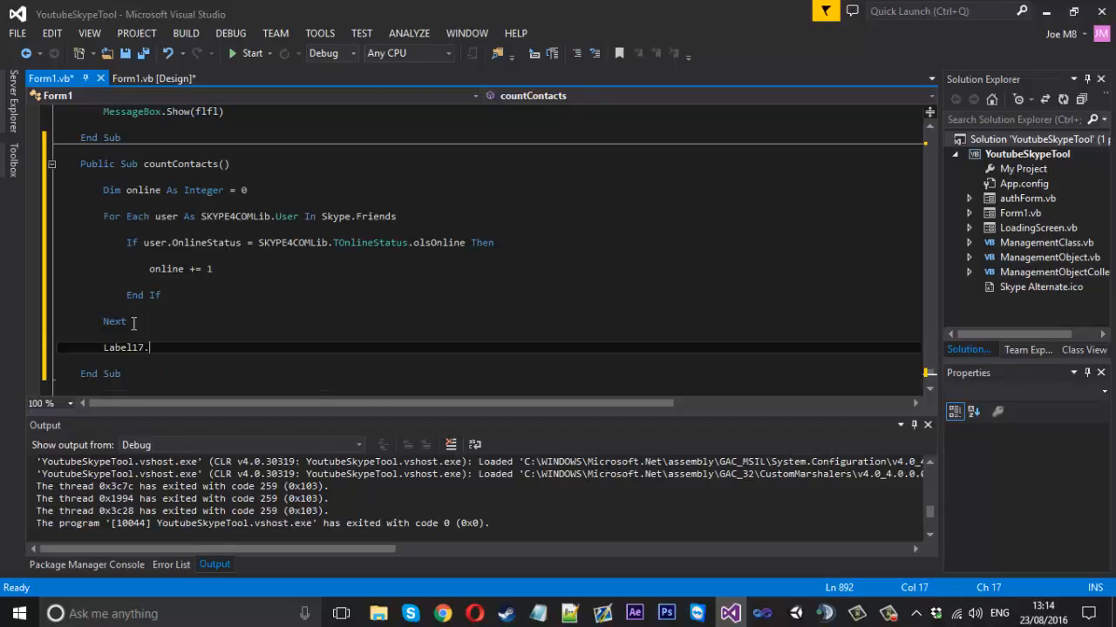
{"action": "type", "text": "Text"}
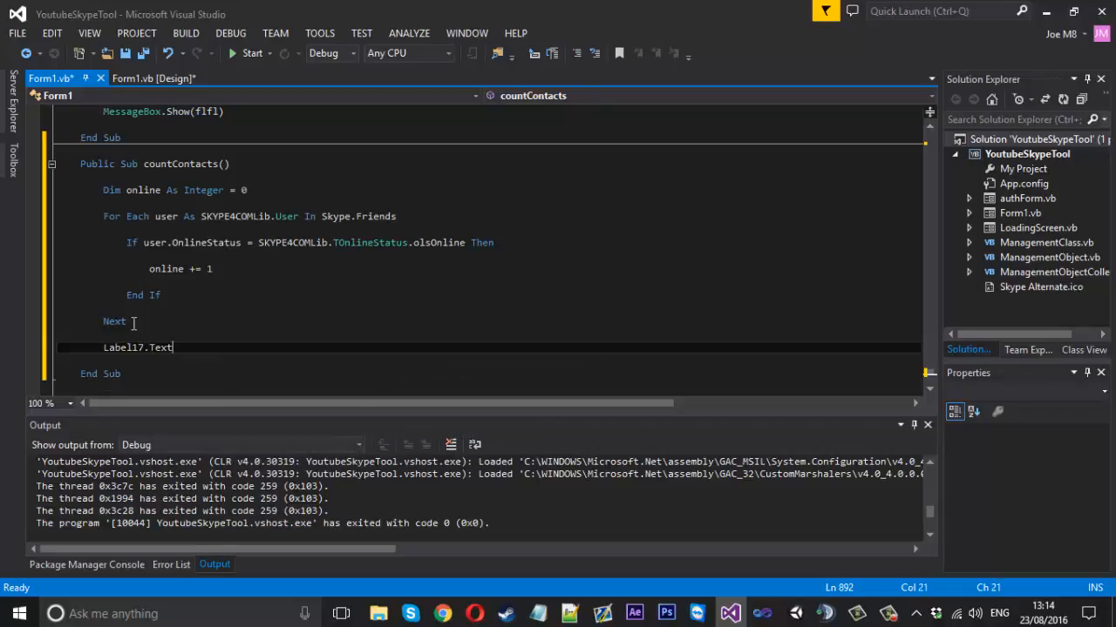
{"action": "type", "text": "="}
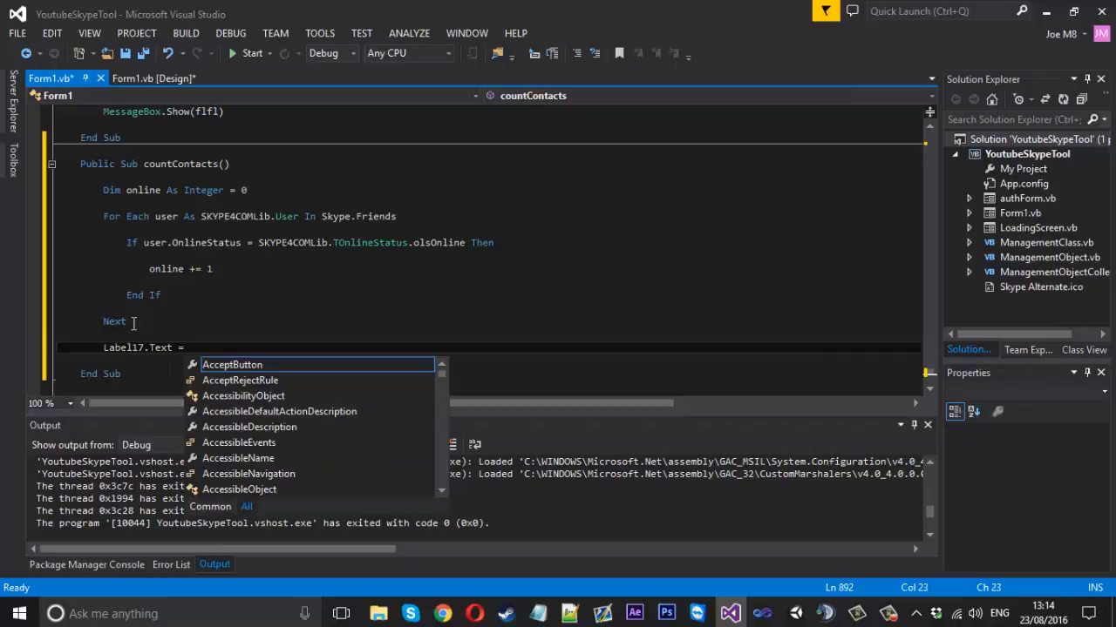
{"action": "type", "text": "\""}
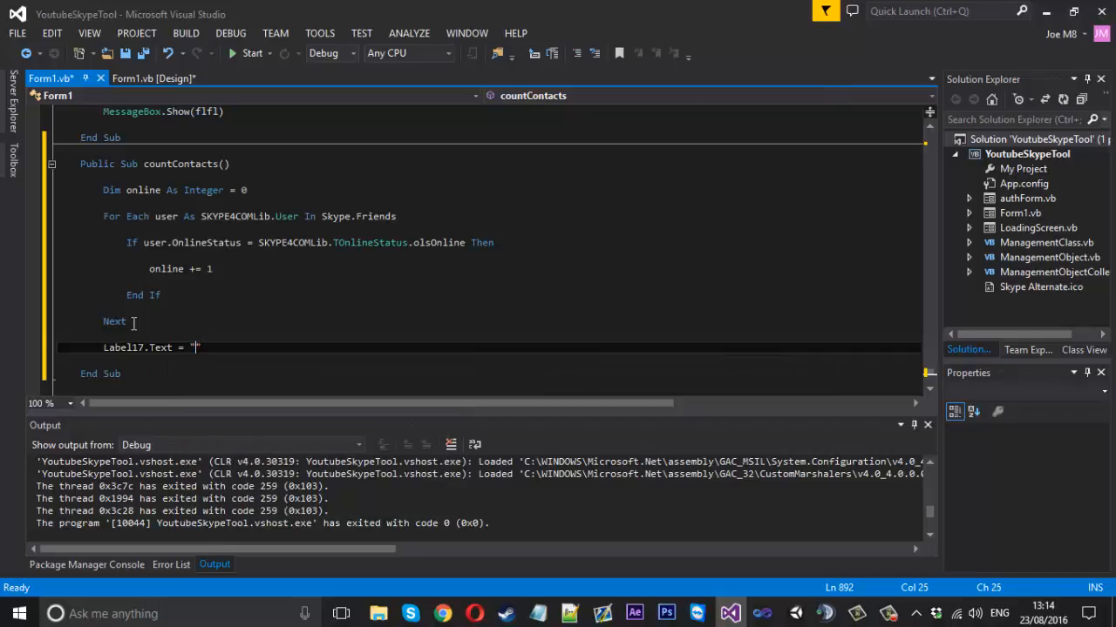
{"action": "type", "text": "You currently have \" + online + \""}
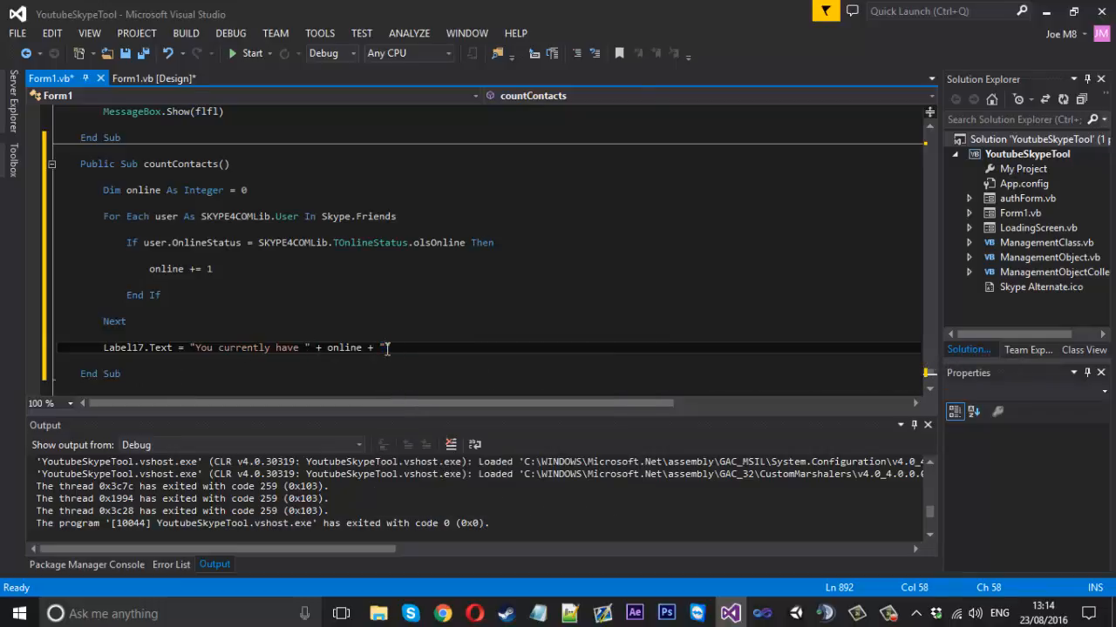
{"action": "type", "text": "users online."}
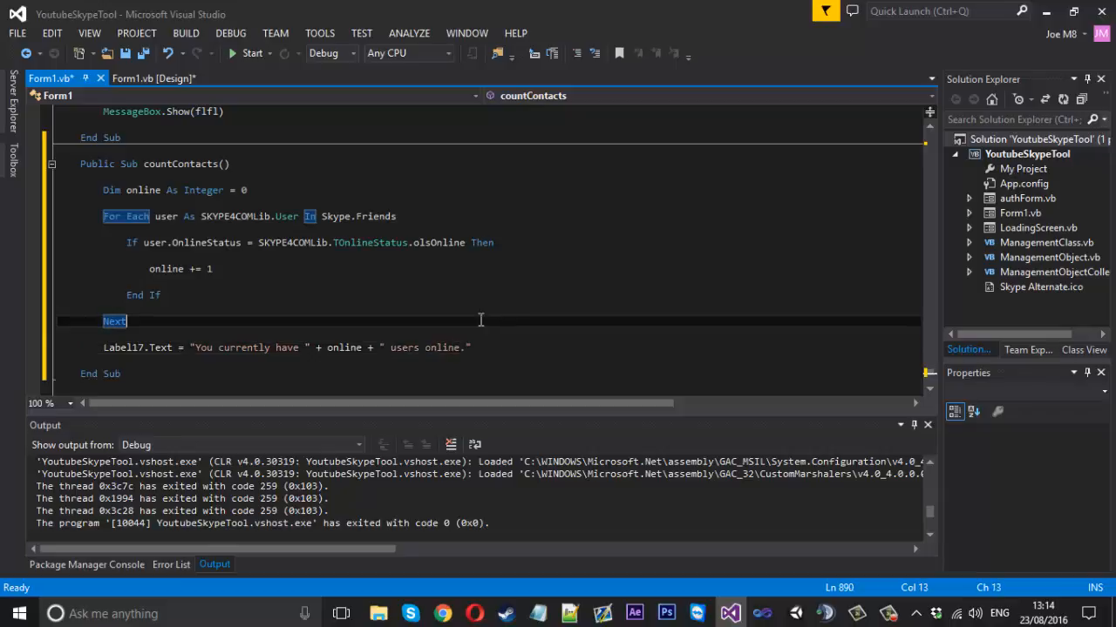
{"action": "mouse_move", "coordinate": [190, 333]}
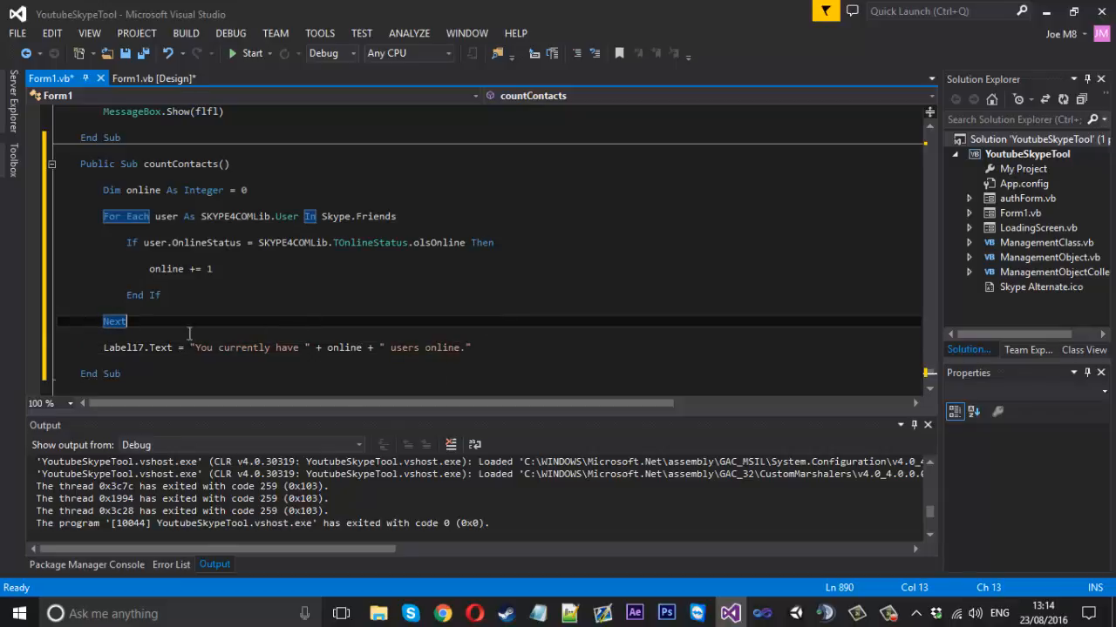
{"action": "mouse_move", "coordinate": [195, 370]}
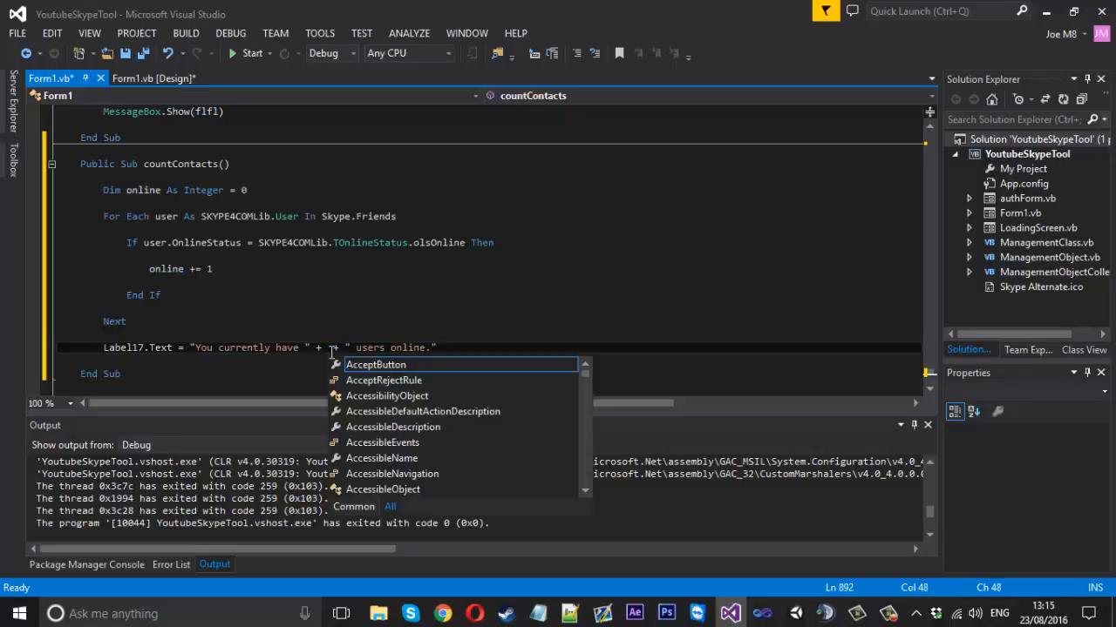
{"action": "type", "text": "Convert.ToString("}
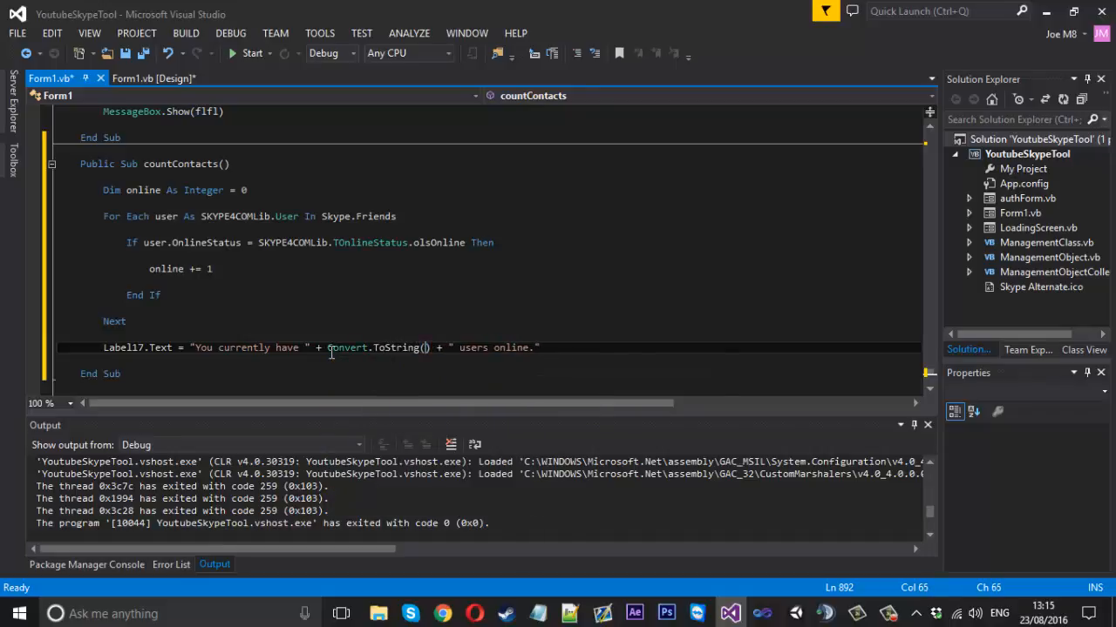
{"action": "type", "text": "online"}
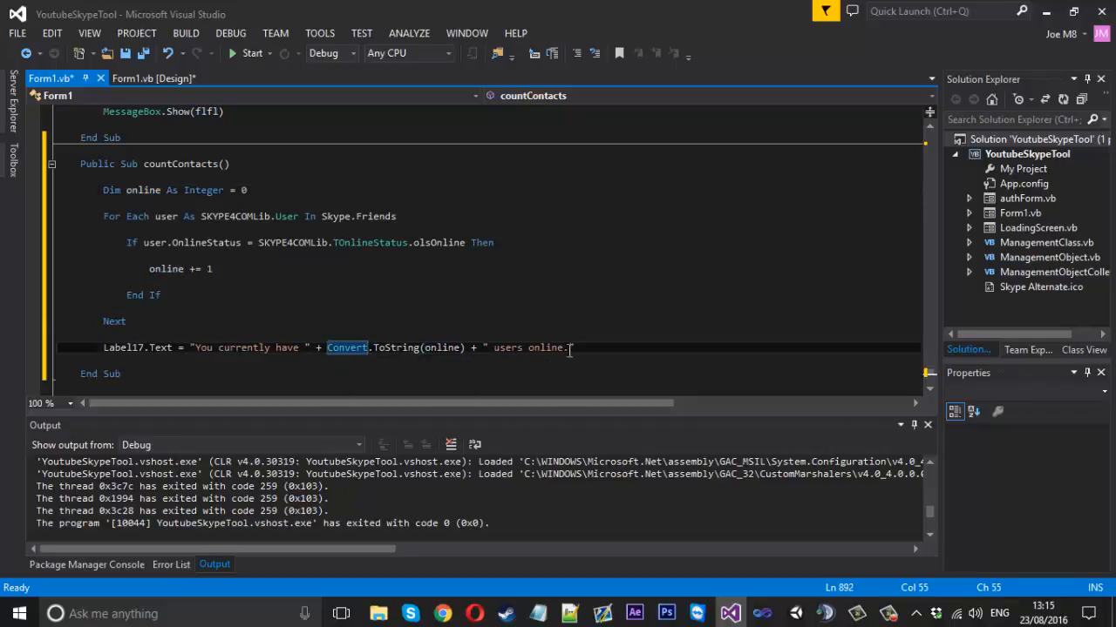
{"action": "triple_click", "coordinate": [331, 348]}
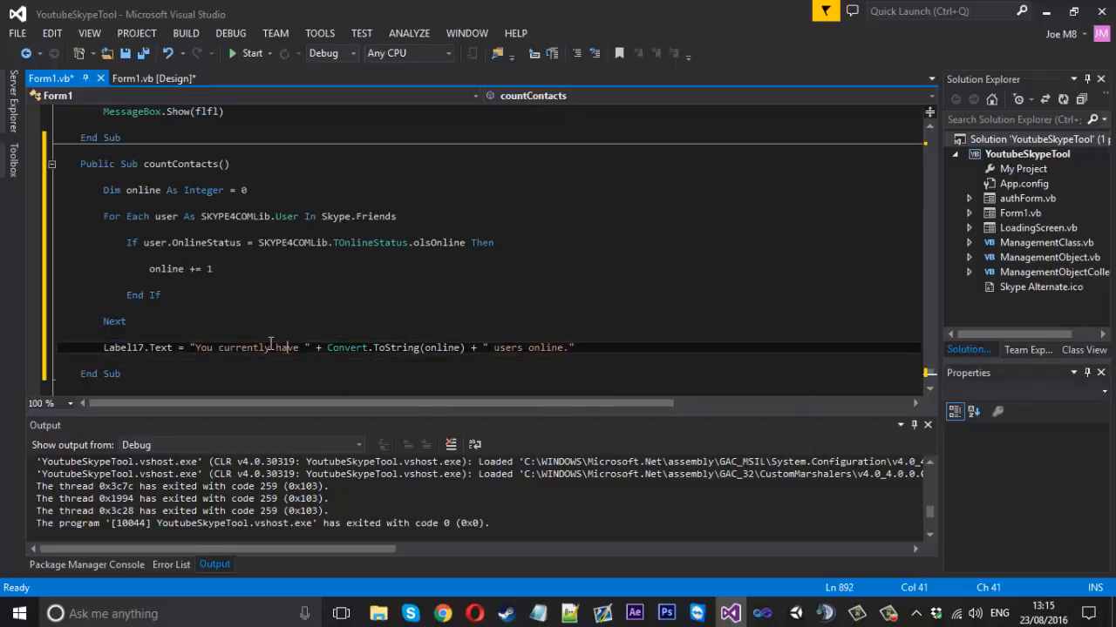
- Build and run the project, then view the Credits tab showing 129 users online
{"action": "left_click", "coordinate": [252, 53]}
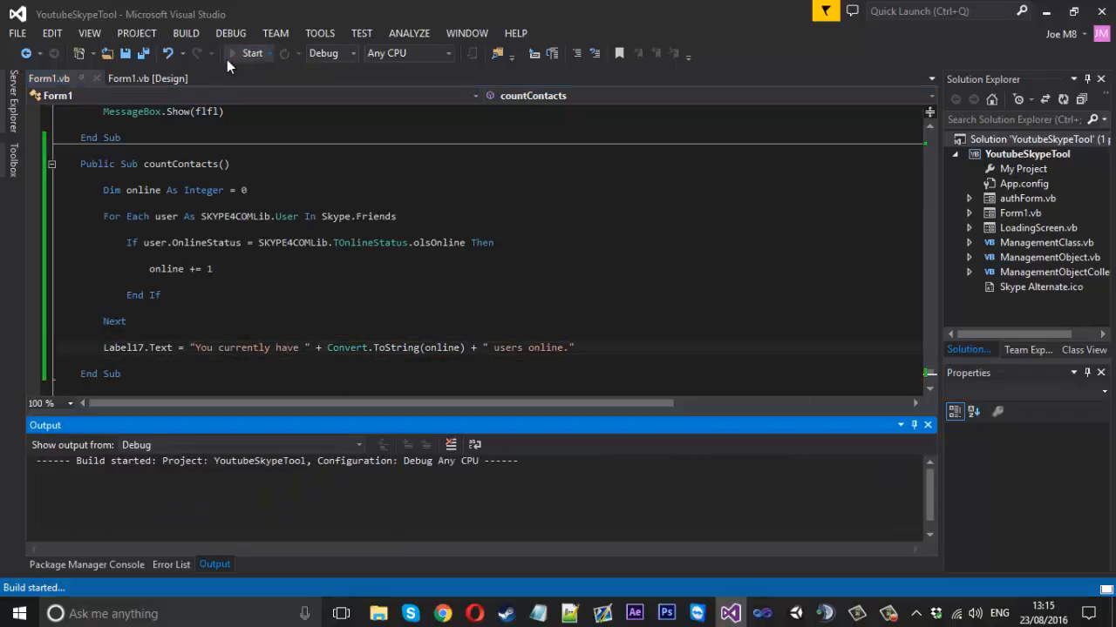
{"action": "left_click", "coordinate": [253, 53]}
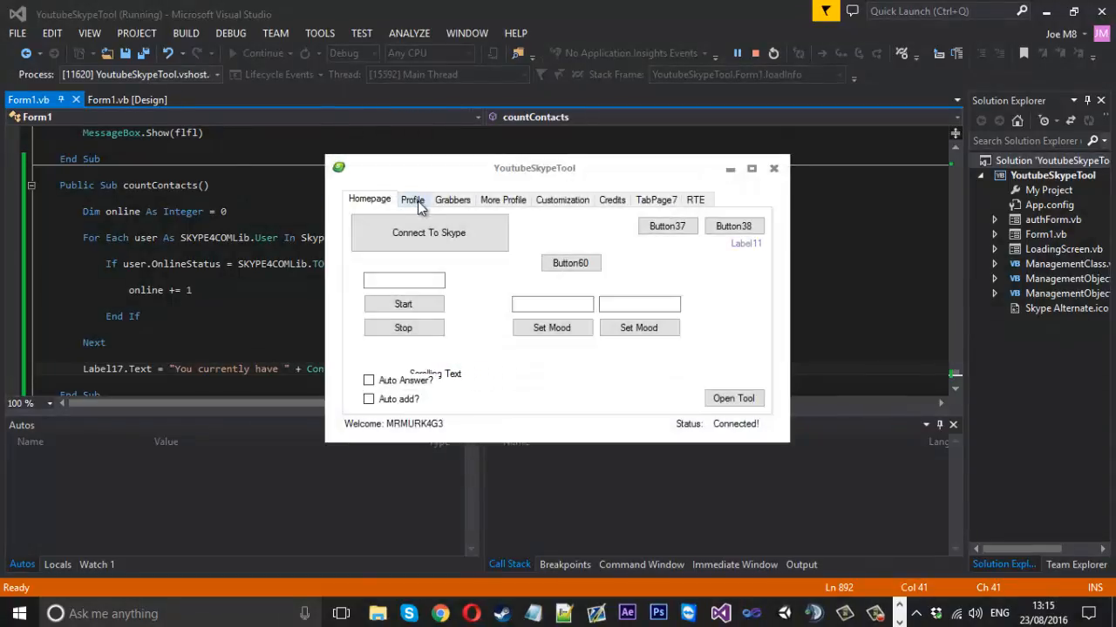
{"action": "left_click", "coordinate": [562, 200]}
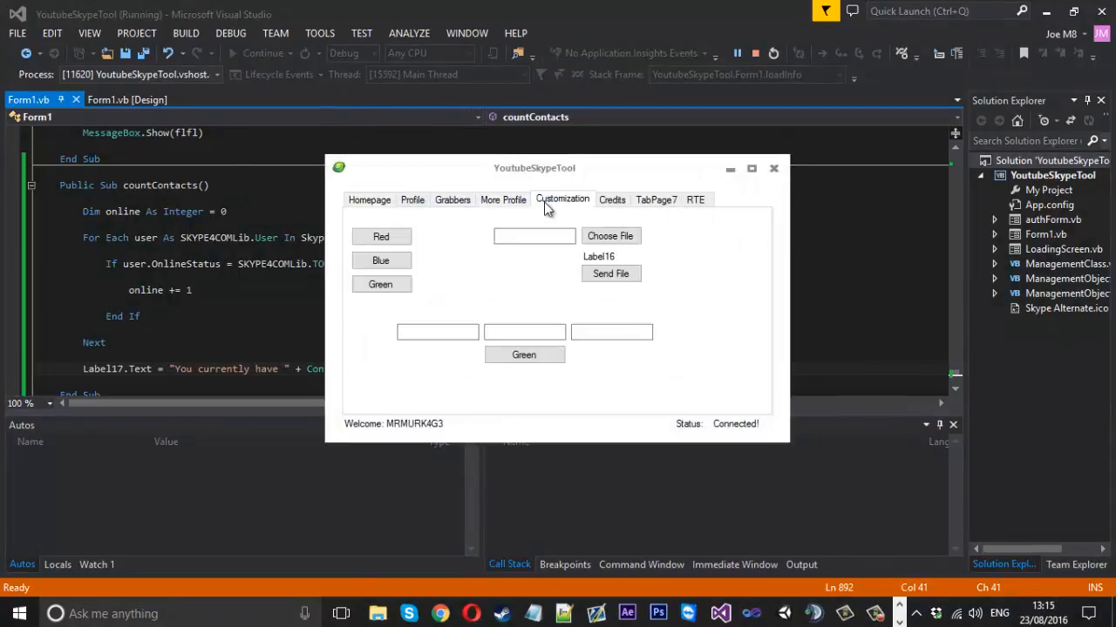
{"action": "left_click", "coordinate": [611, 199]}
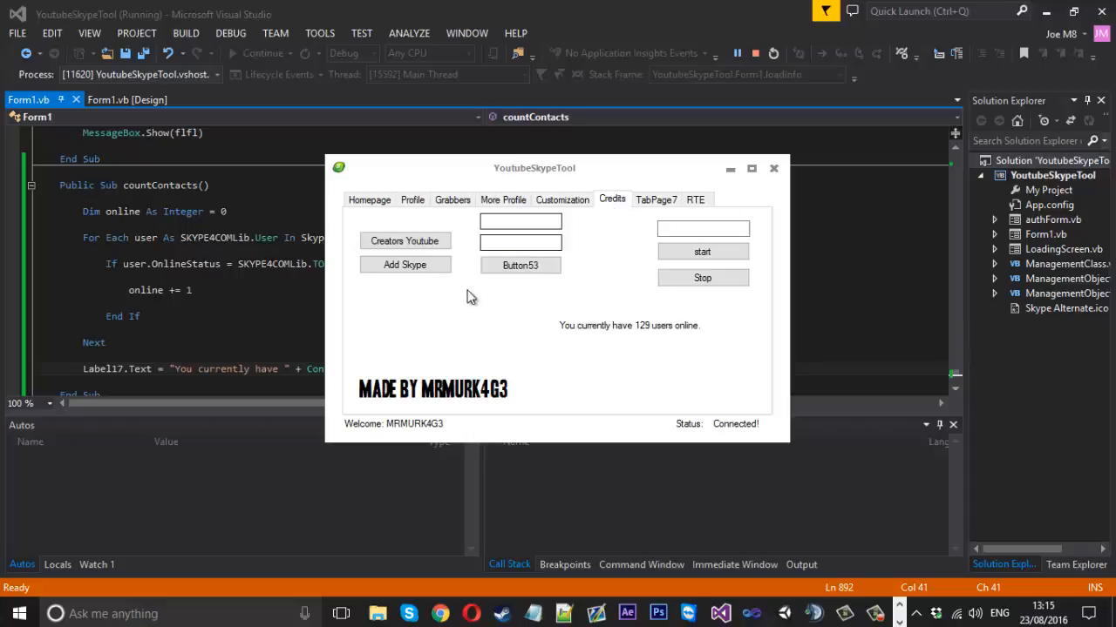
{"action": "mouse_move", "coordinate": [645, 355]}
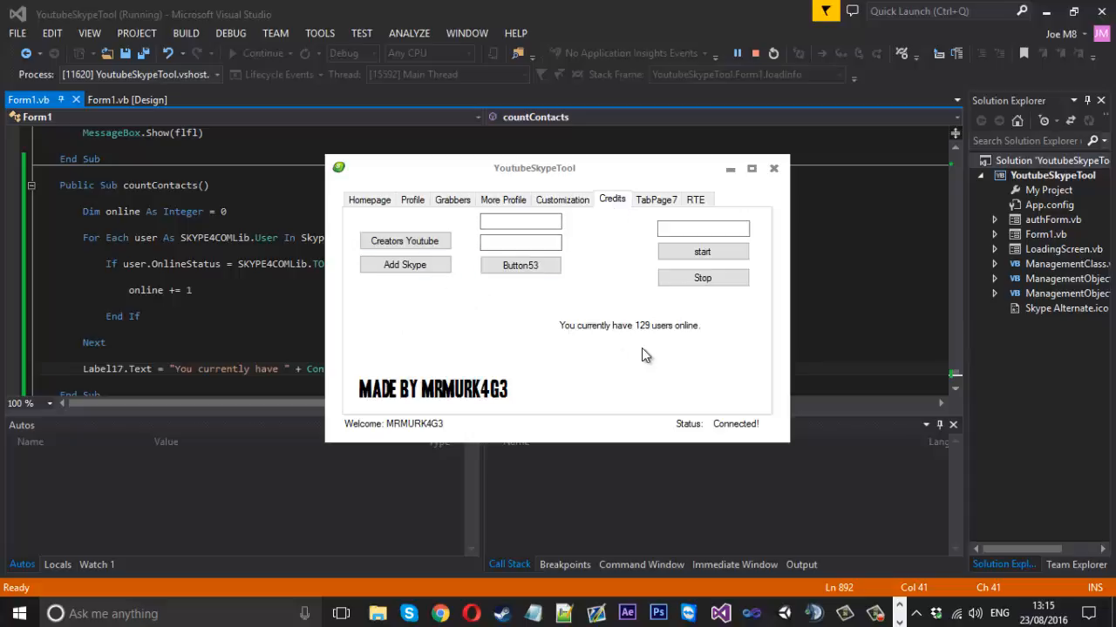
{"action": "mouse_move", "coordinate": [632, 340]}
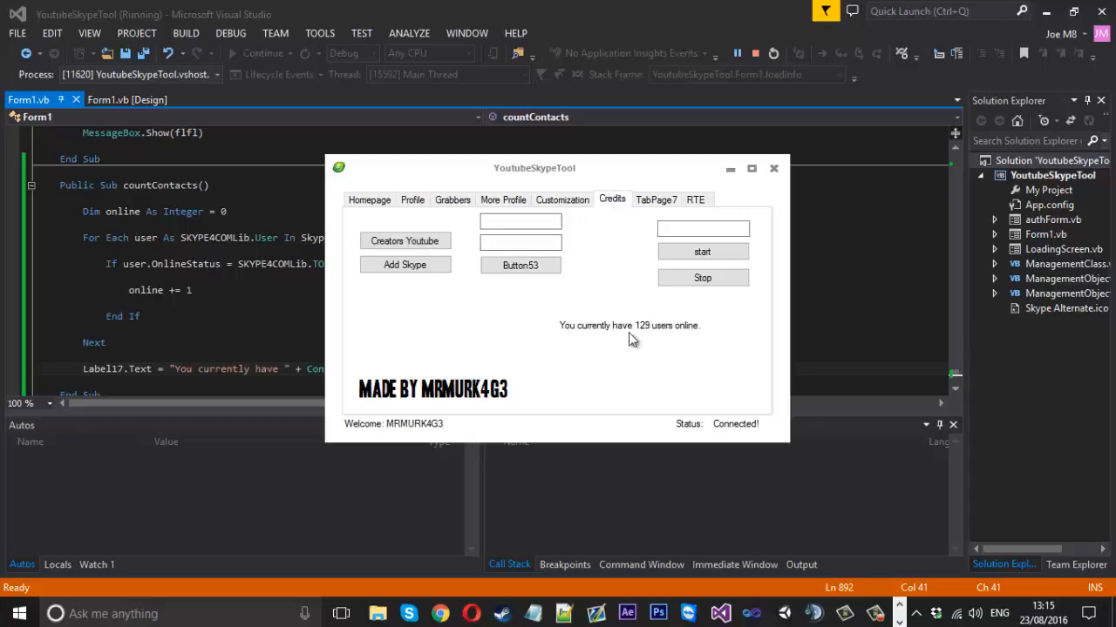
{"action": "mouse_move", "coordinate": [638, 343]}
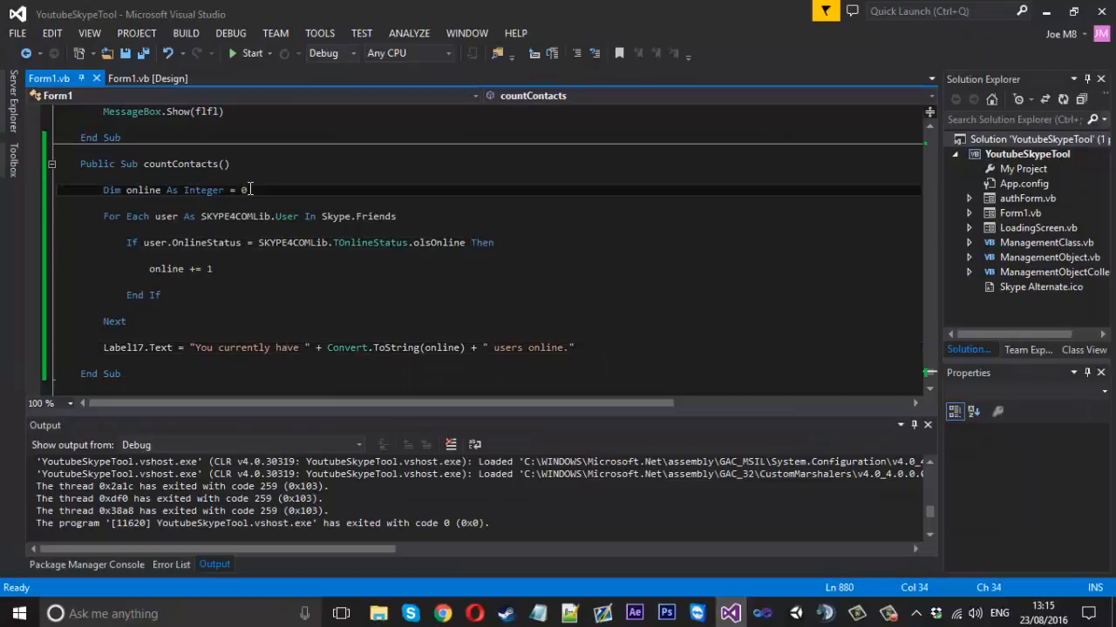
- Declare an offline Integer counter in countContacts
{"action": "type", "text": "dim"}
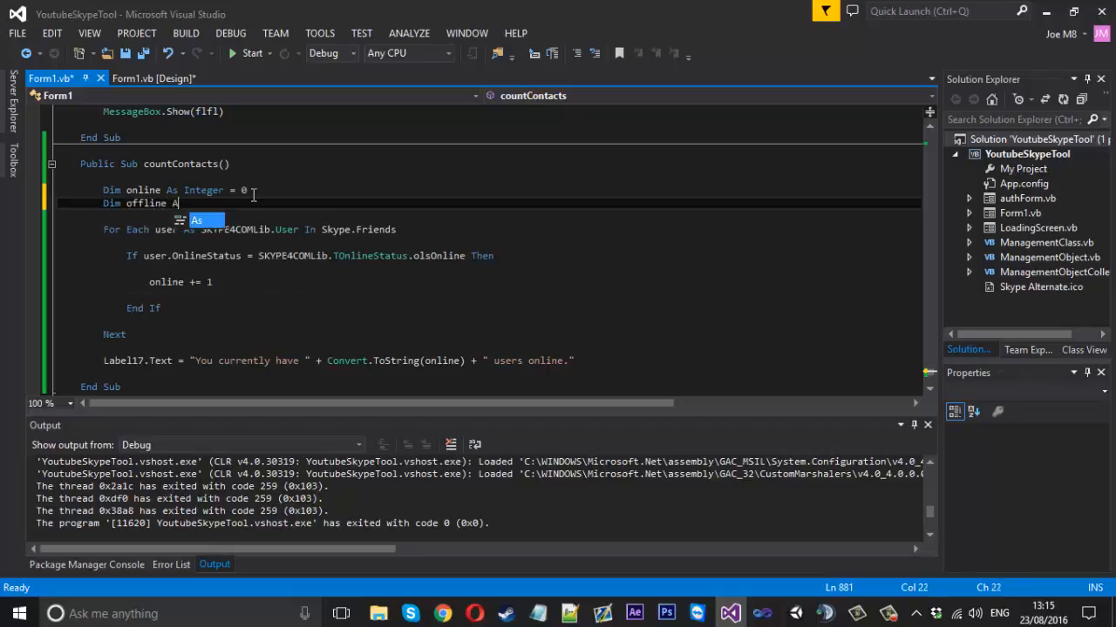
{"action": "type", "text": "int"}
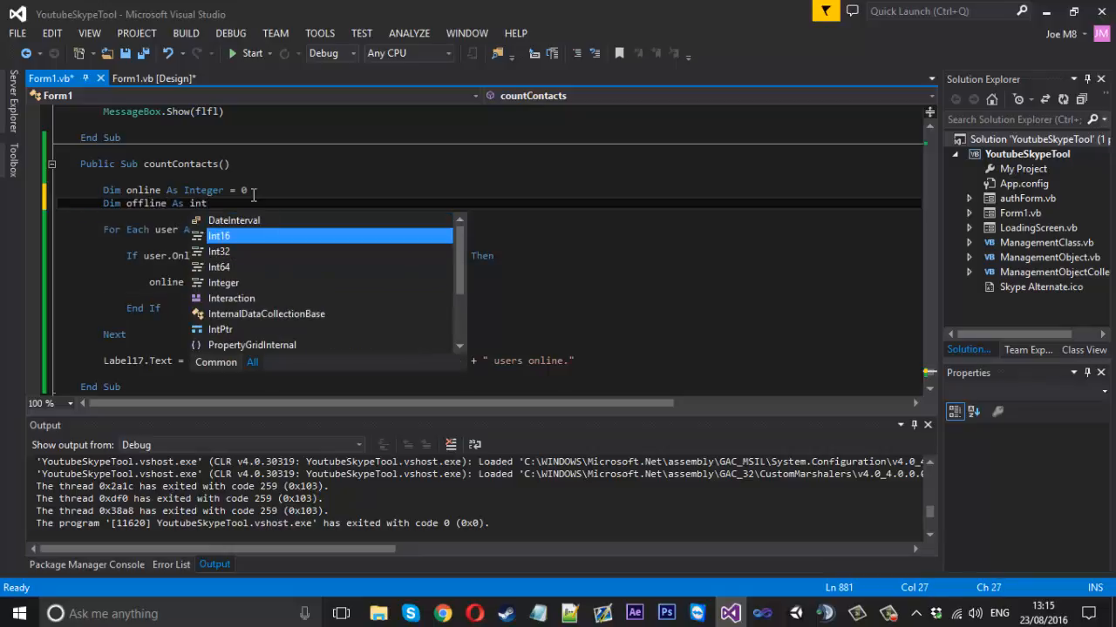
{"action": "type", "text": "Integer = 0"}
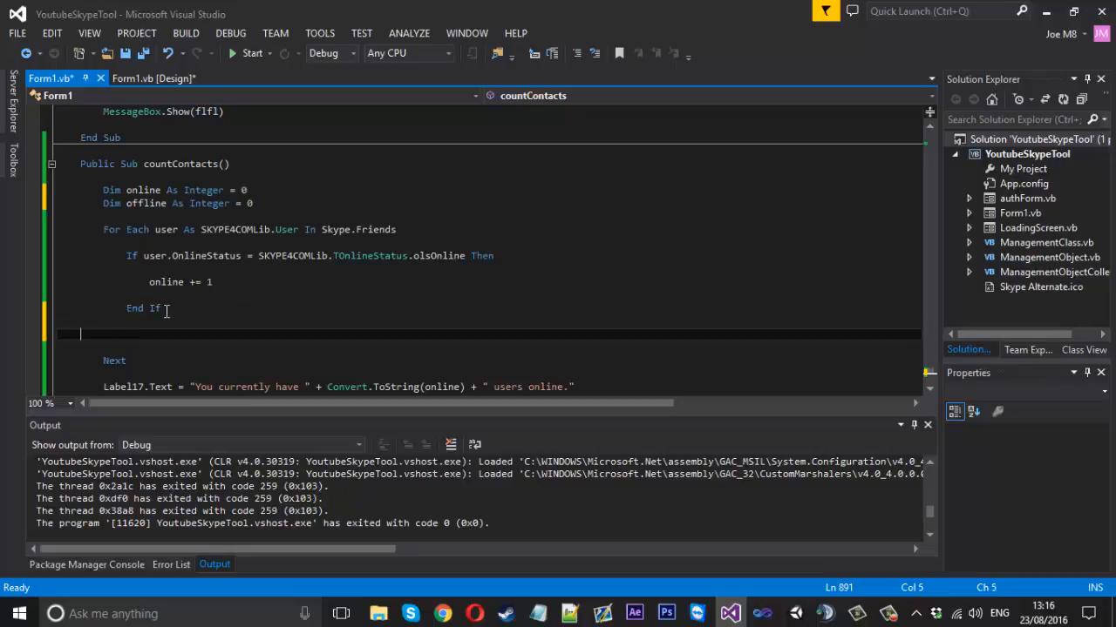
- Add an ElseIf branch for offline friends that increments offline, and close it with End If
{"action": "type", "text": "En"}
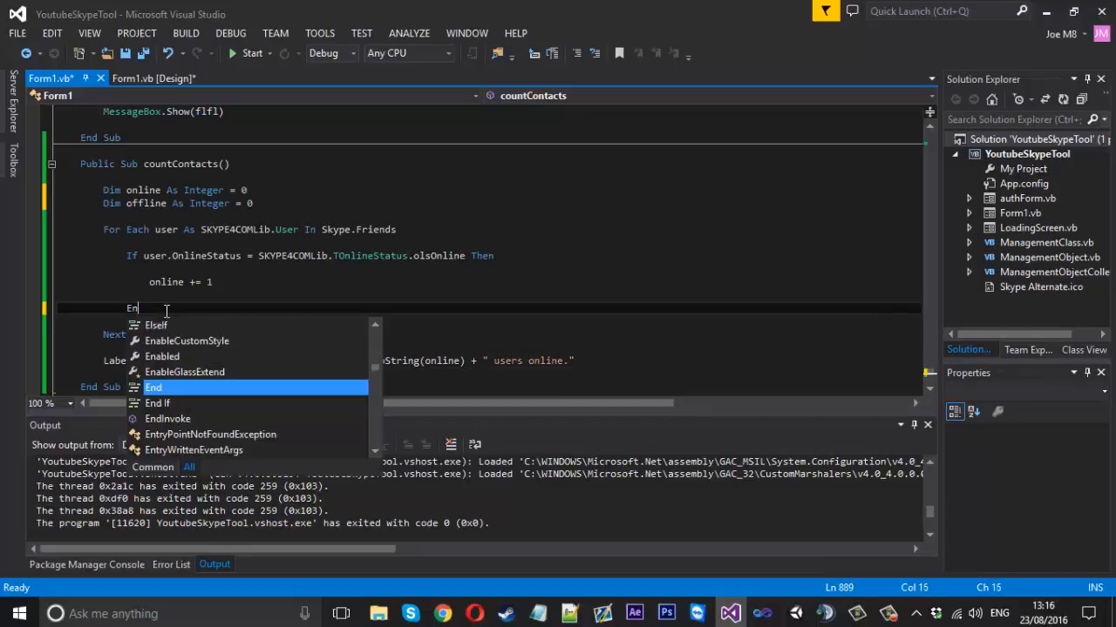
{"action": "type", "text": "lseif"}
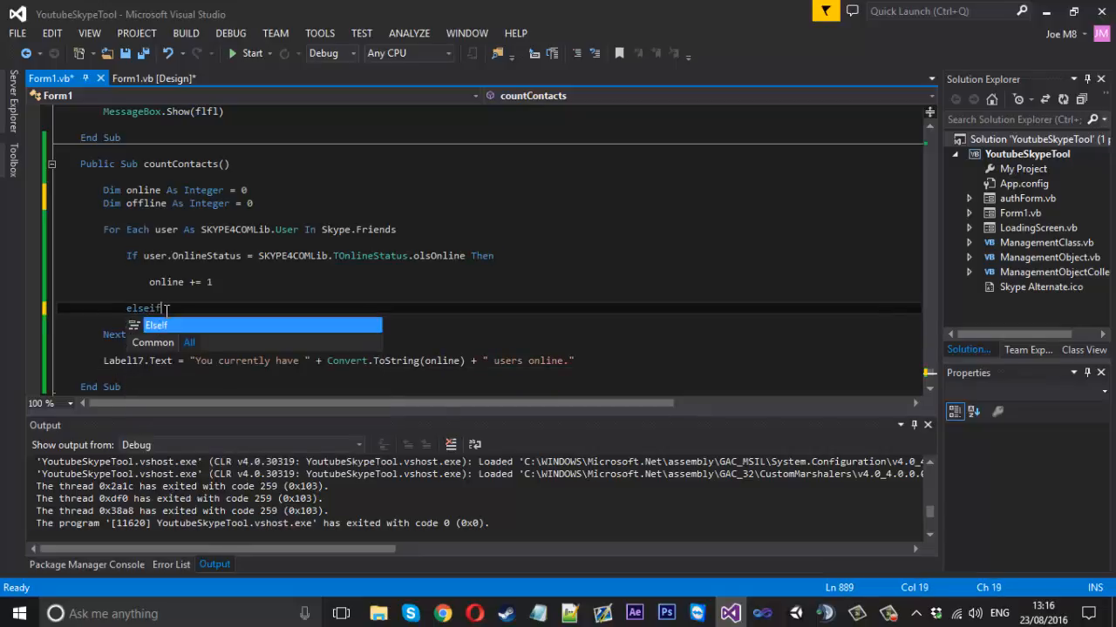
{"action": "type", "text": "user.on"}
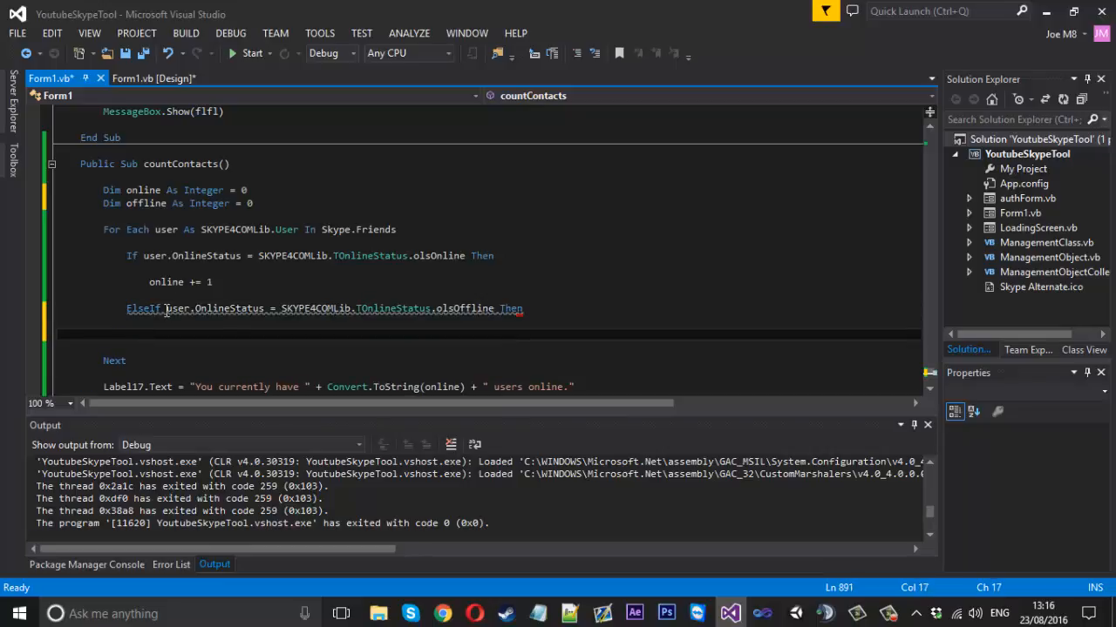
{"action": "type", "text": "offline += 1"}
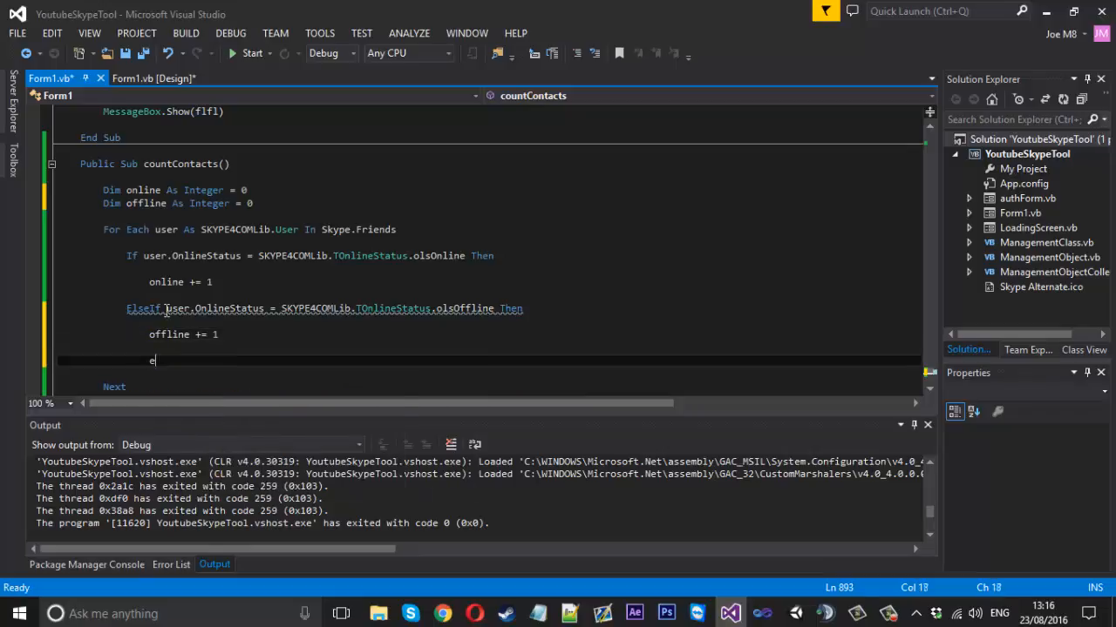
{"action": "type", "text": "nd If"}
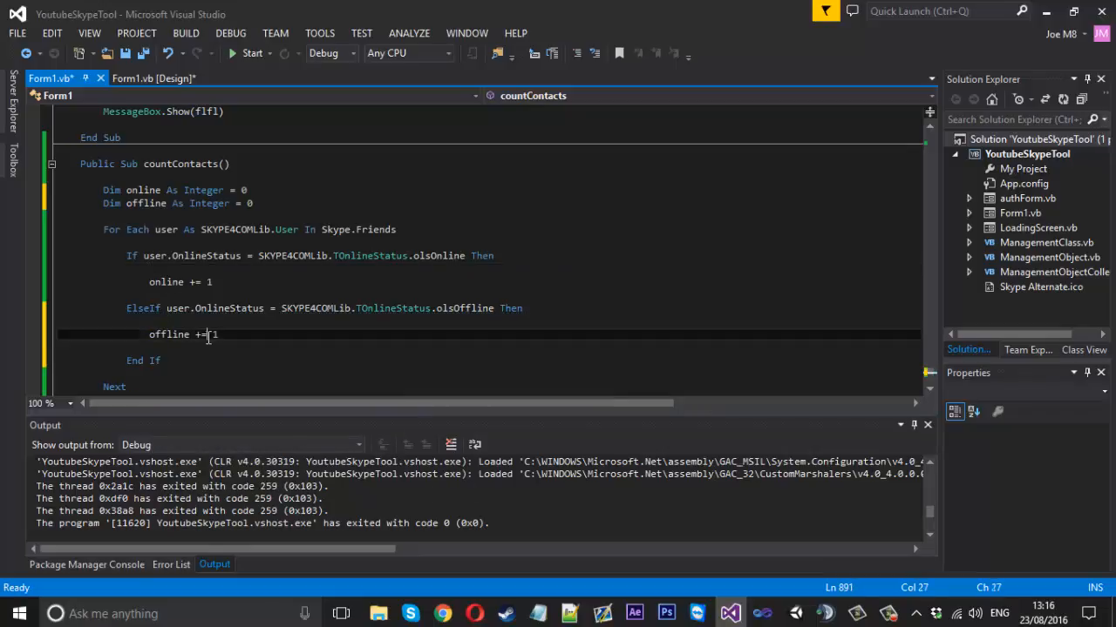
{"action": "scroll", "scroll_direction": "down", "scroll_amount": 3}
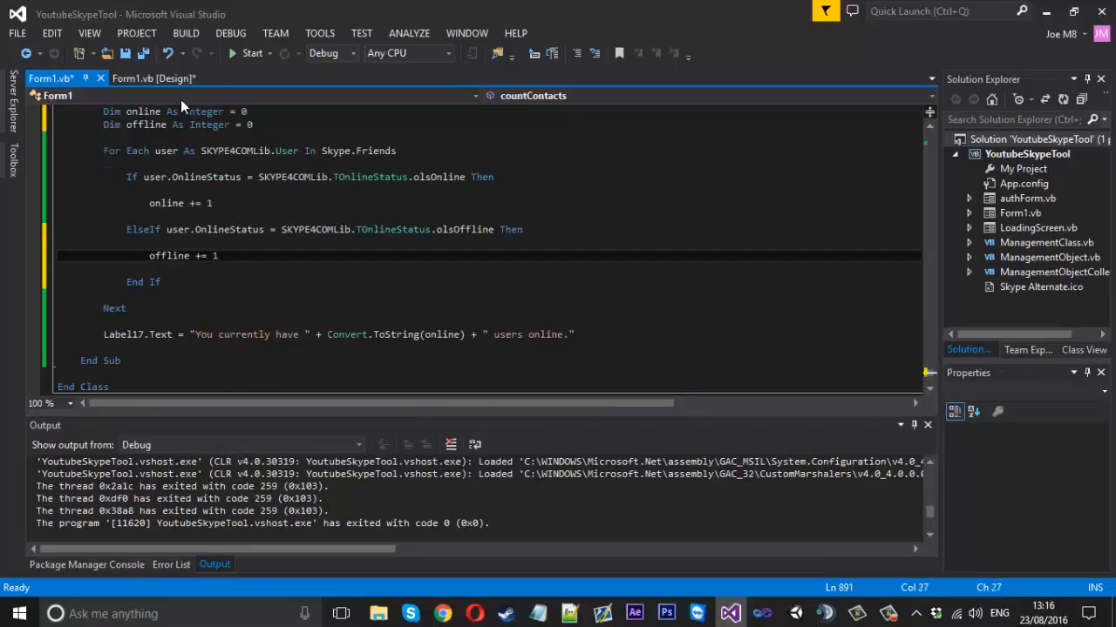
- Below the Label17 line, set Label18.Text to "You currently have " + Convert.ToString(offline) + " users offline."
{"action": "left_click", "coordinate": [153, 77]}
{"action": "type", "text": "L"}
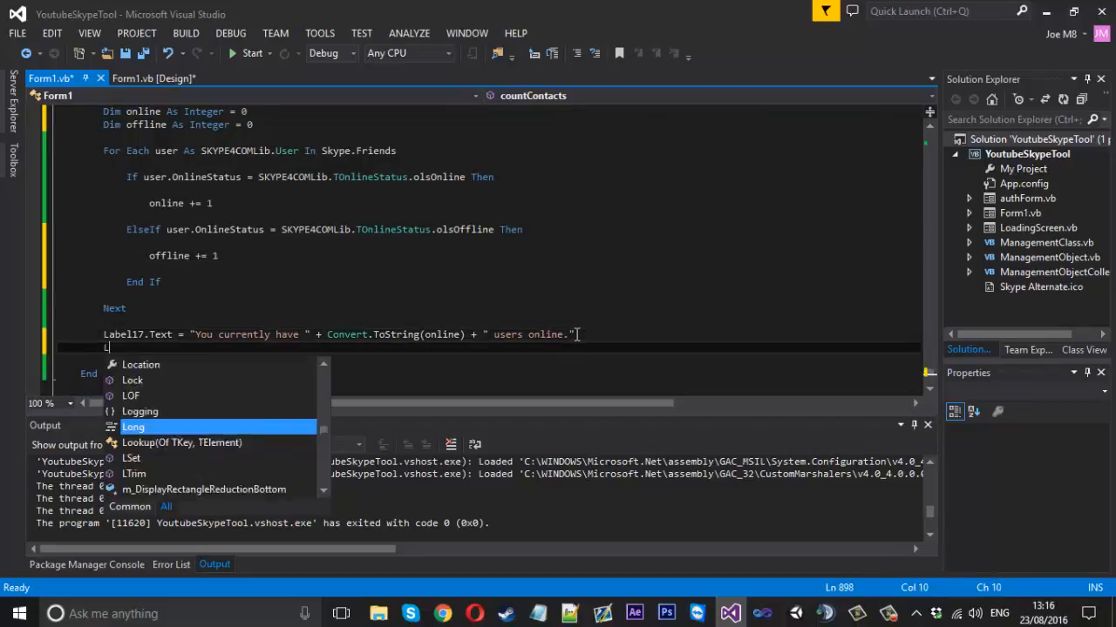
{"action": "type", "text": "abel18.Text = \""}
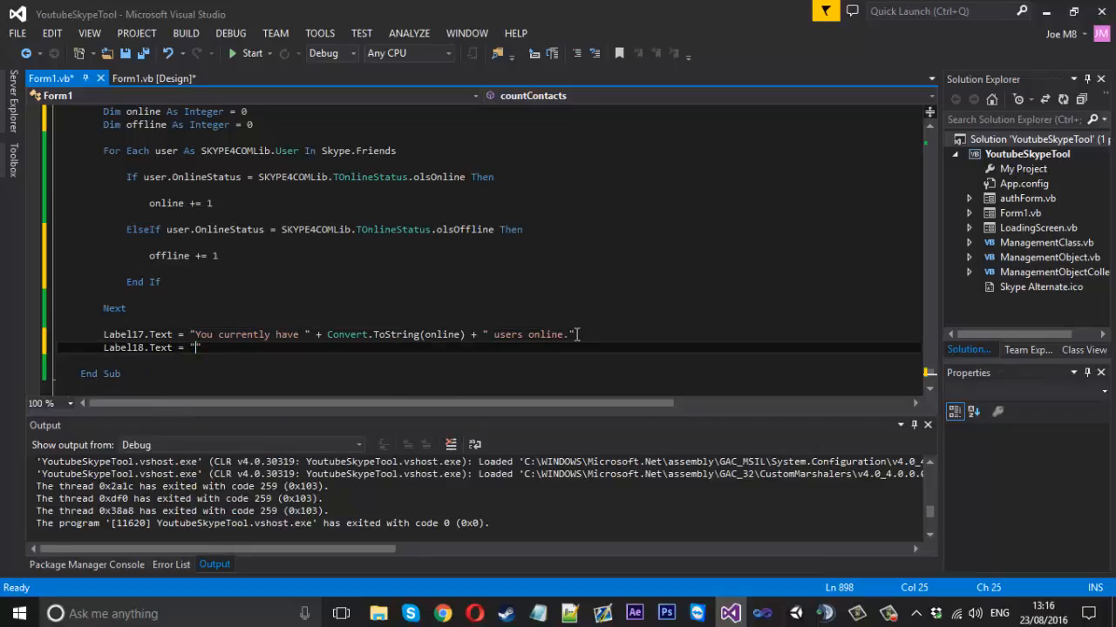
{"action": "type", "text": "You xcur"}
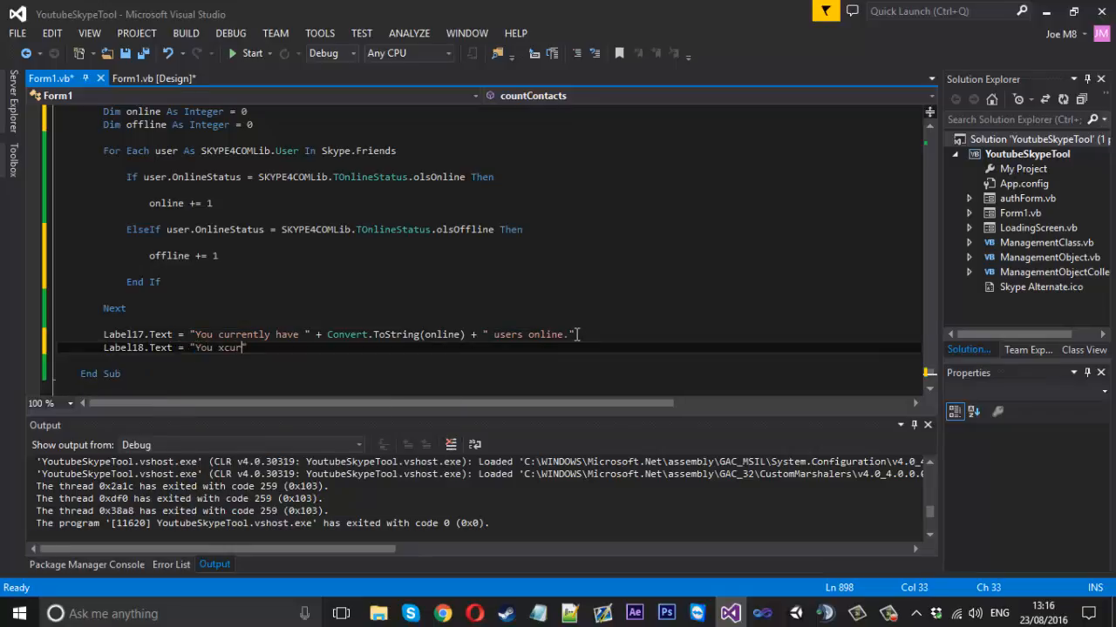
{"action": "type", "text": "currently have"}
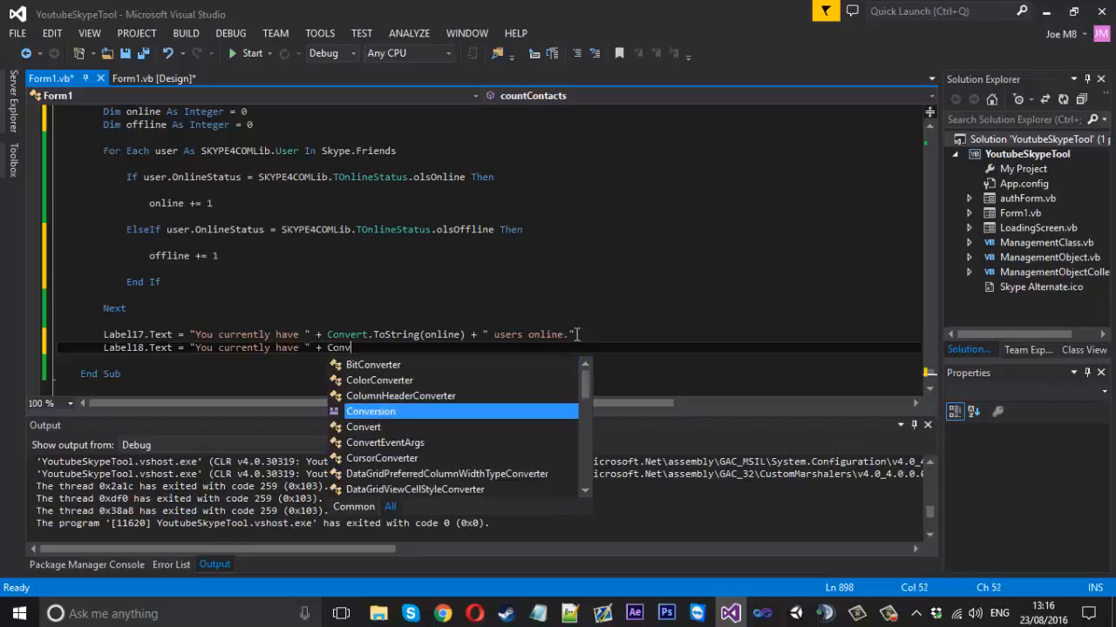
{"action": "type", "text": ".t"}
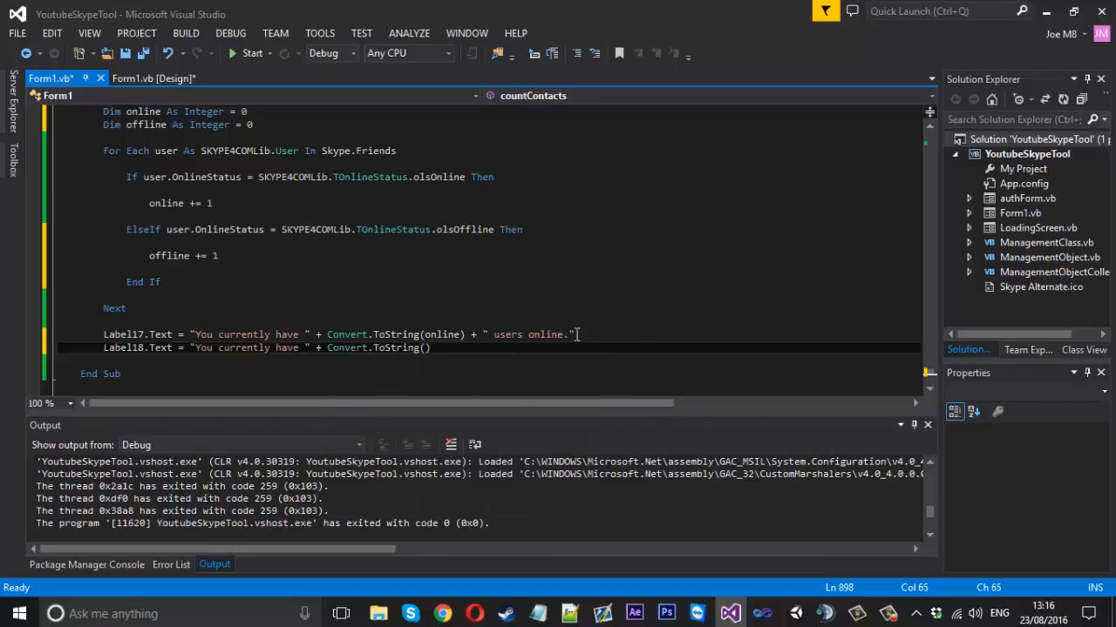
{"action": "type", "text": "offline"}
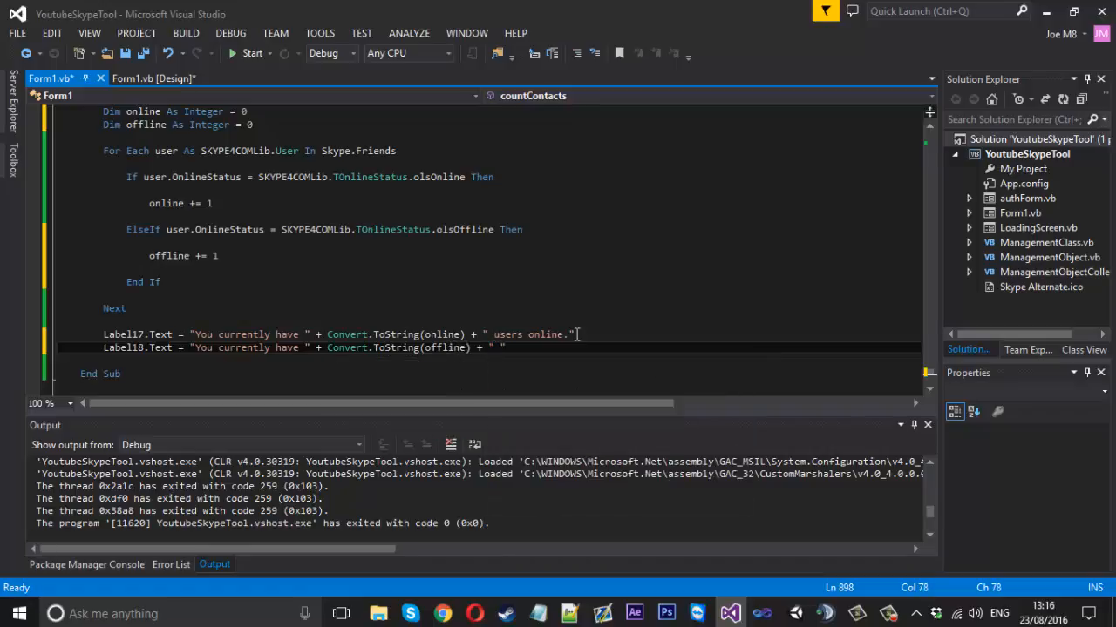
{"action": "type", "text": "users of"}
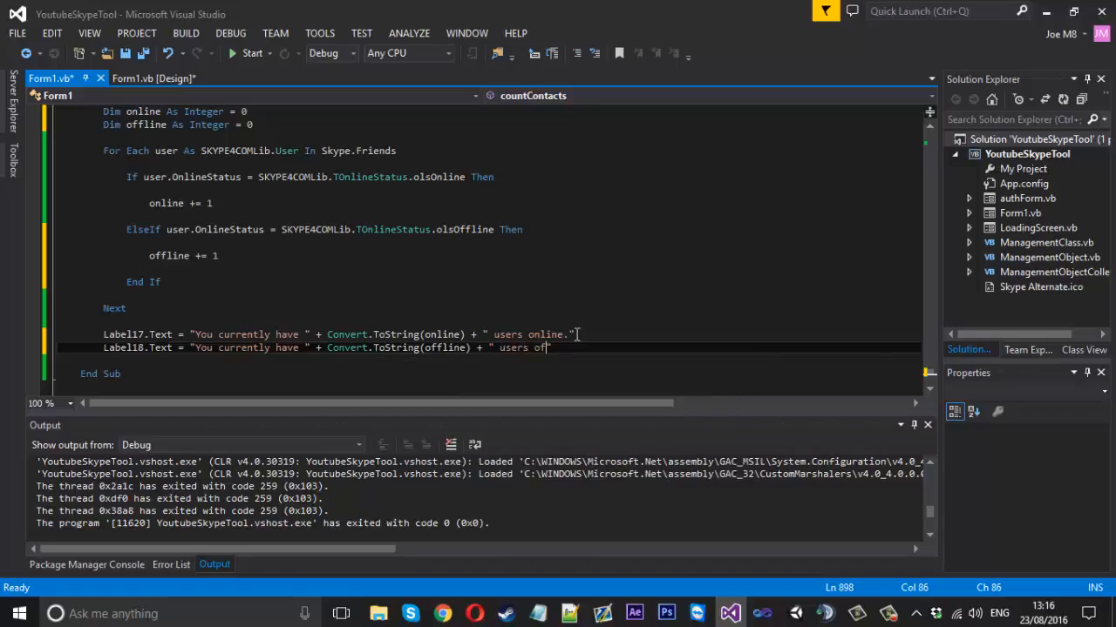
{"action": "type", "text": "fline."}
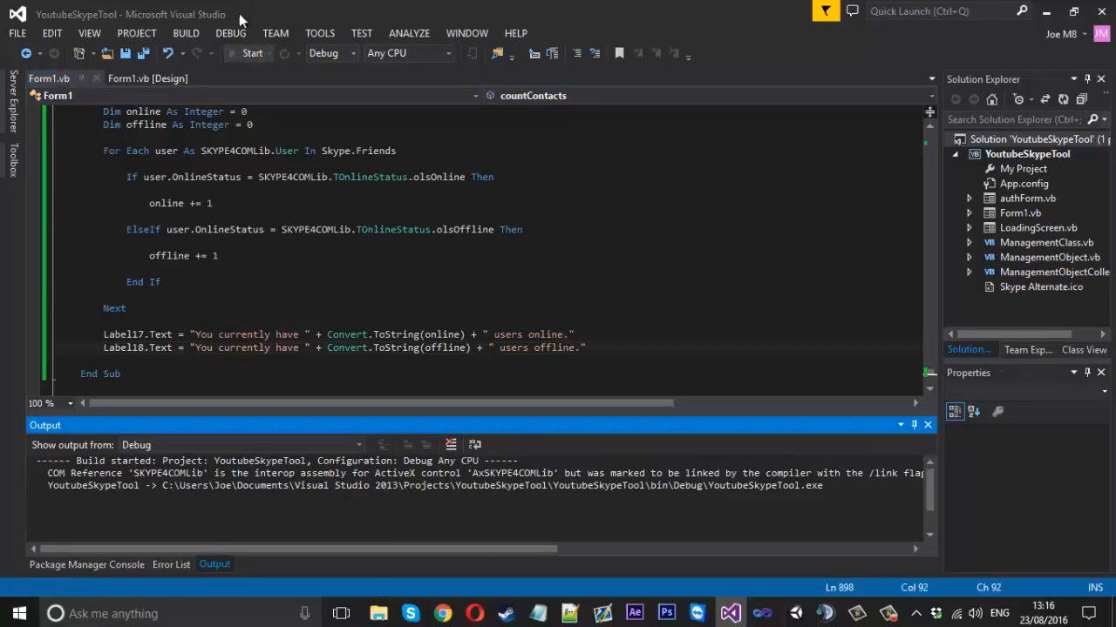
- Run the project again and check the Credits page shows 129 users online and 1504 offline
{"action": "left_click", "coordinate": [251, 53]}
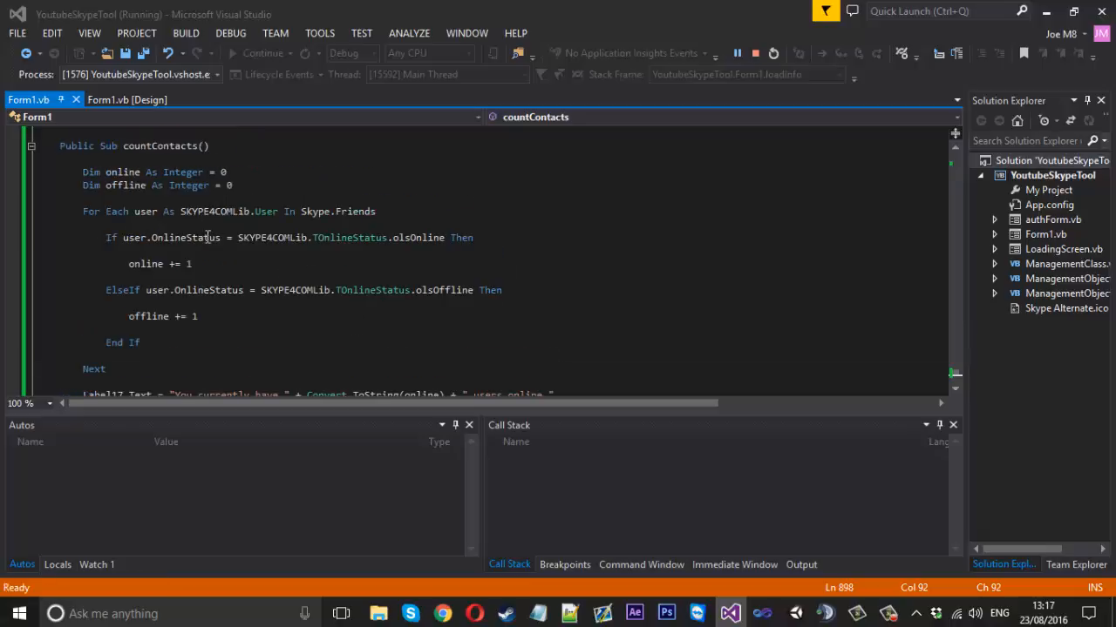
{"action": "scroll", "scroll_direction": "down", "scroll_amount": 3}
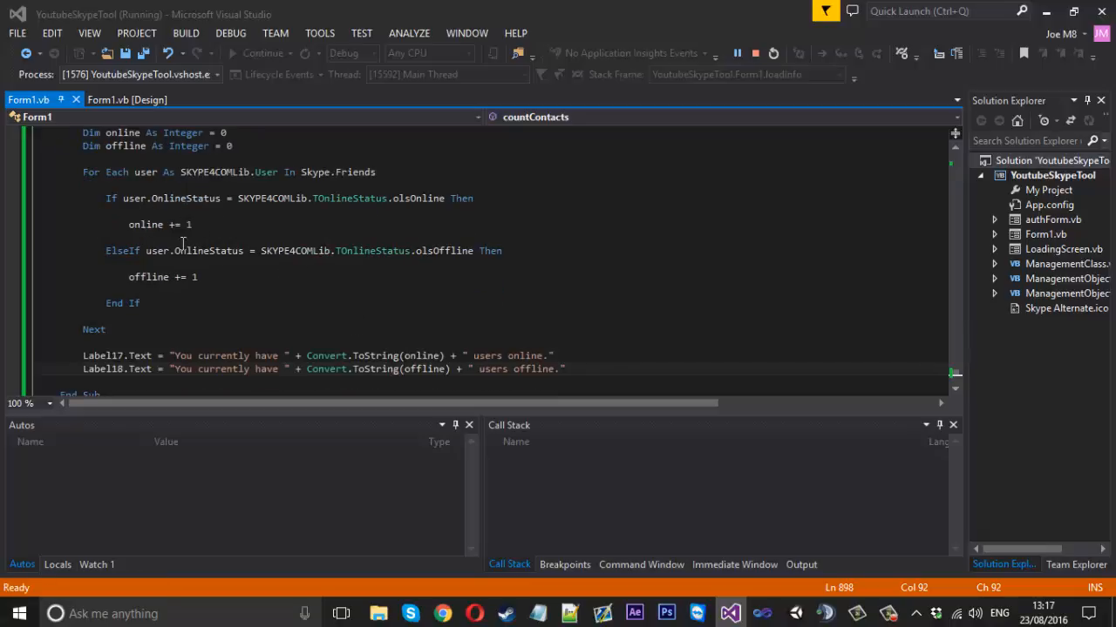
{"action": "mouse_move", "coordinate": [103, 166]}
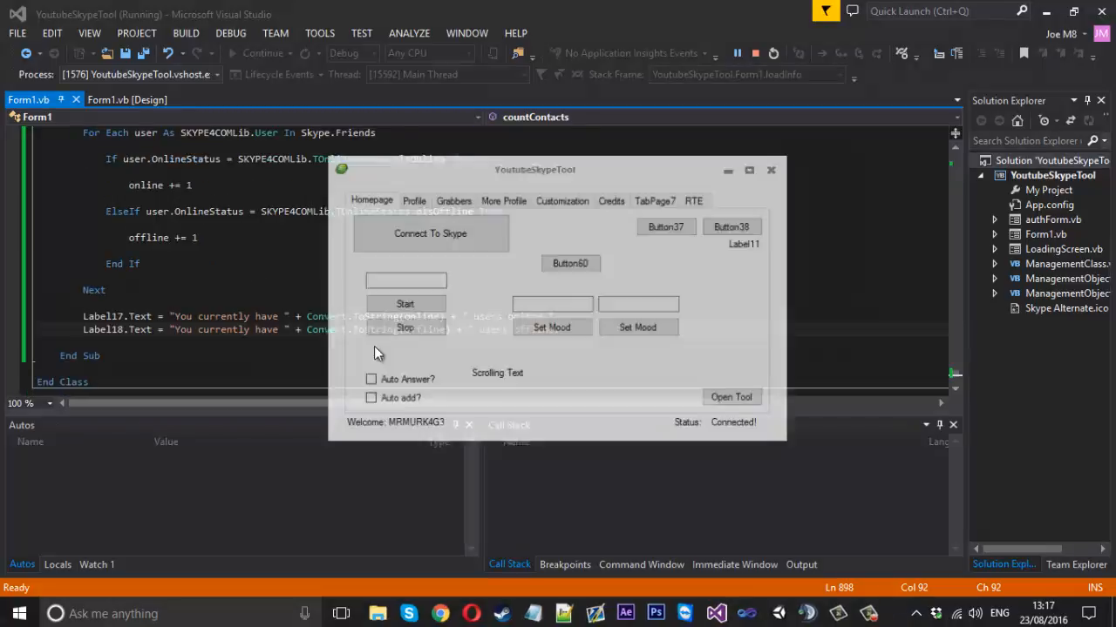
{"action": "left_click", "coordinate": [654, 199]}
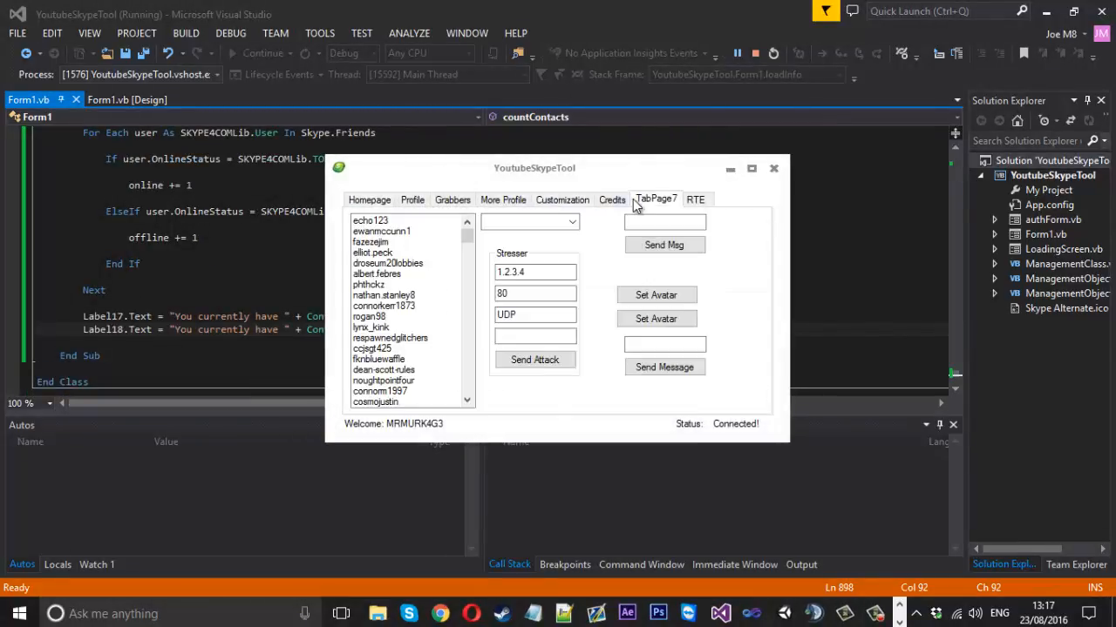
{"action": "left_click", "coordinate": [612, 200]}
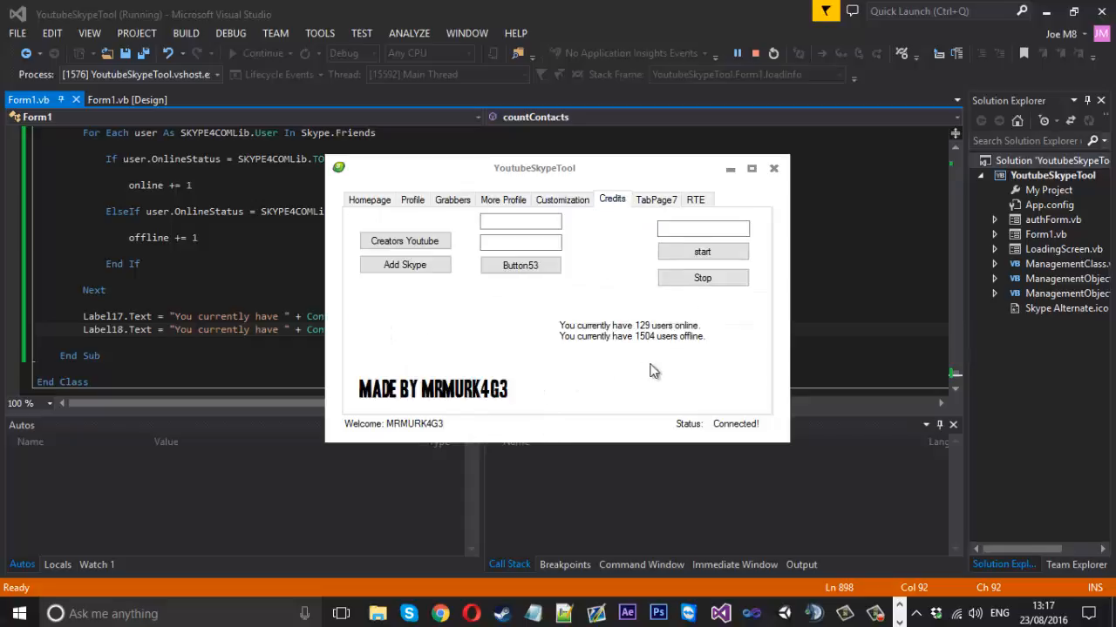
{"action": "mouse_move", "coordinate": [662, 346]}
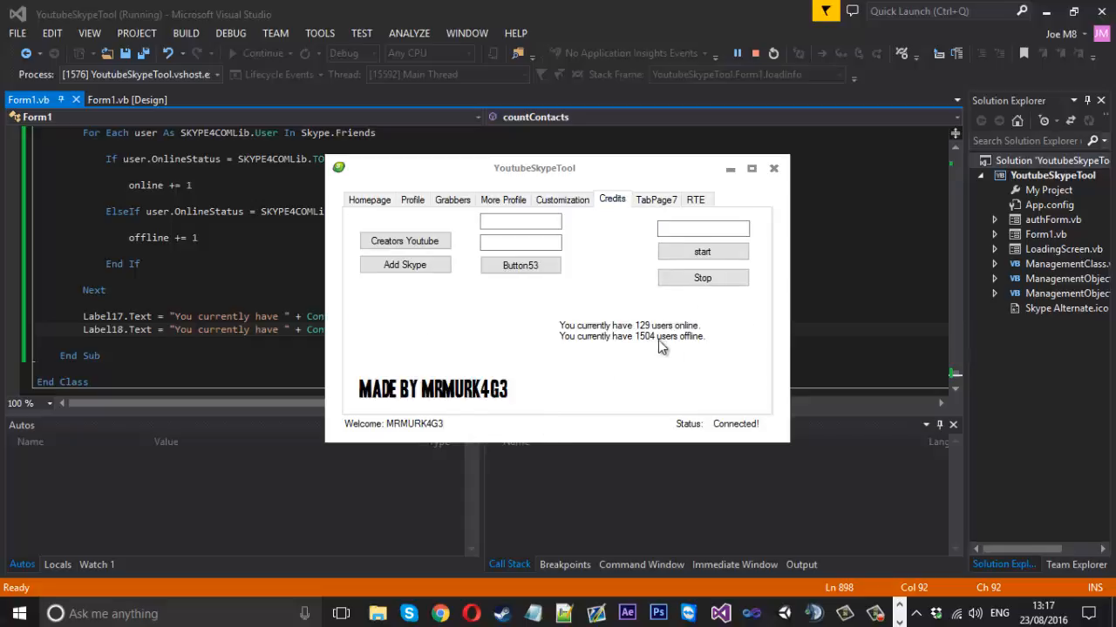
{"action": "mouse_move", "coordinate": [608, 348]}
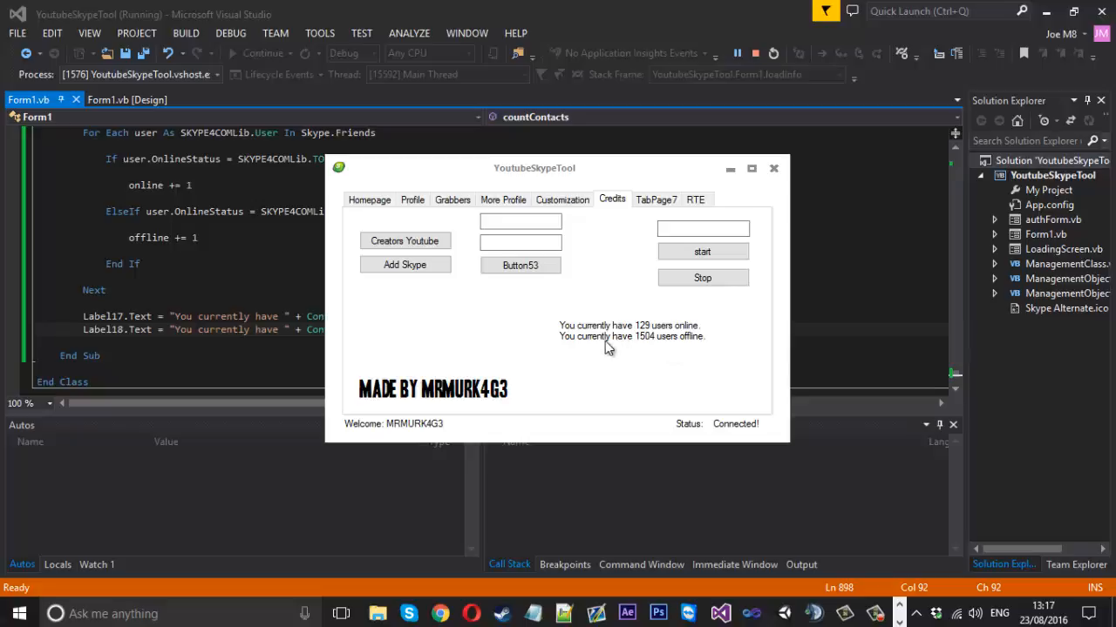
{"action": "mouse_move", "coordinate": [723, 189]}
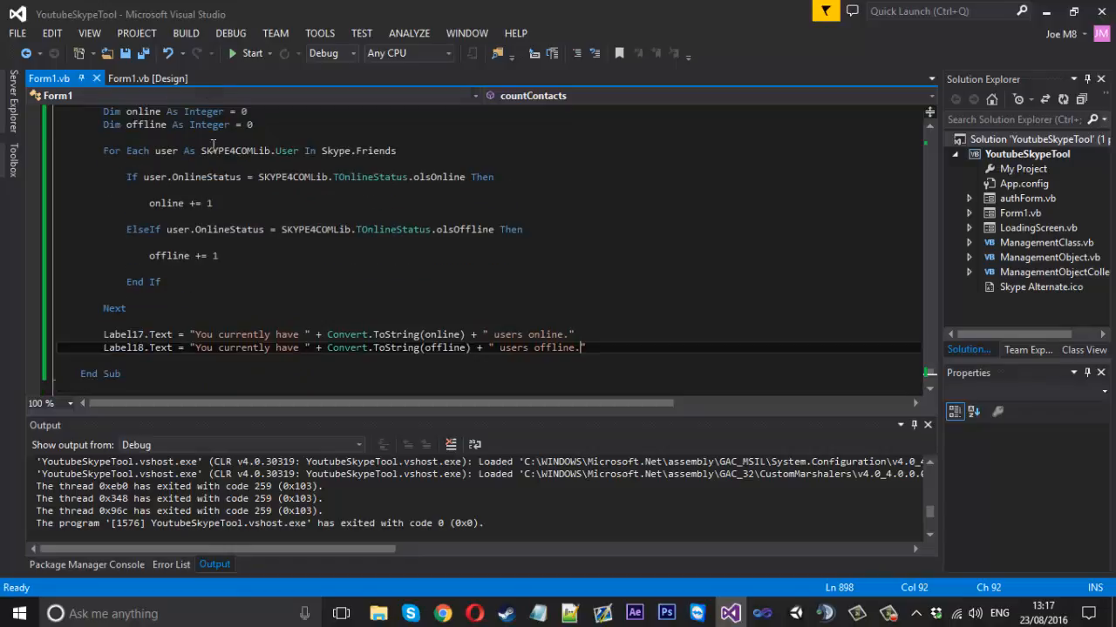
{"action": "mouse_move", "coordinate": [196, 22]}
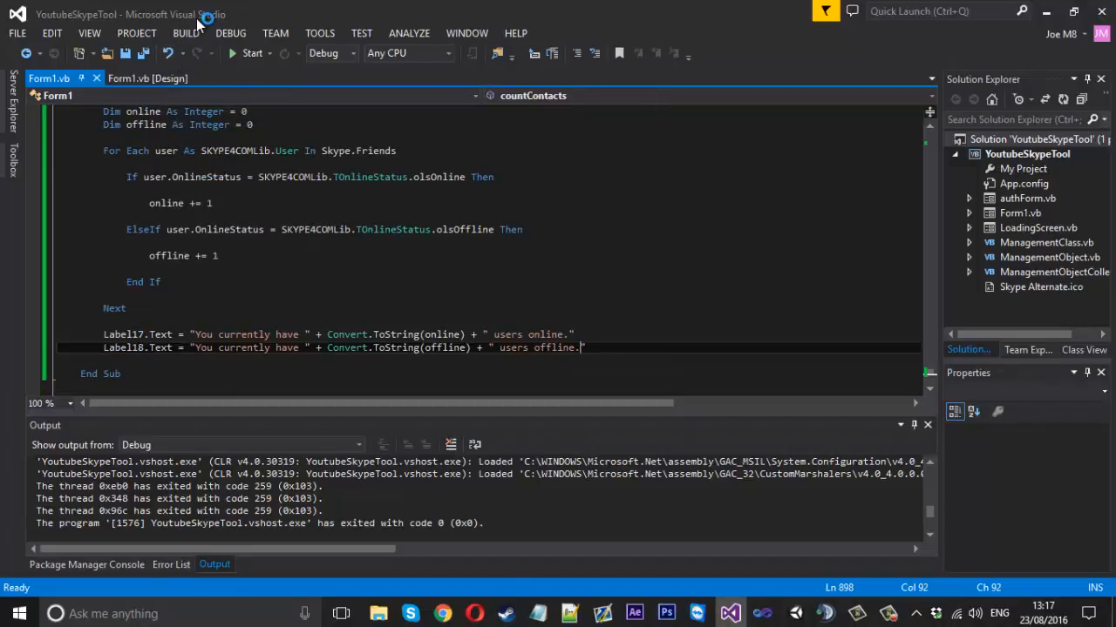
- Switch to the Form1.vb [Design] tab and select Label17 on the Credits page
{"action": "left_click", "coordinate": [147, 78]}
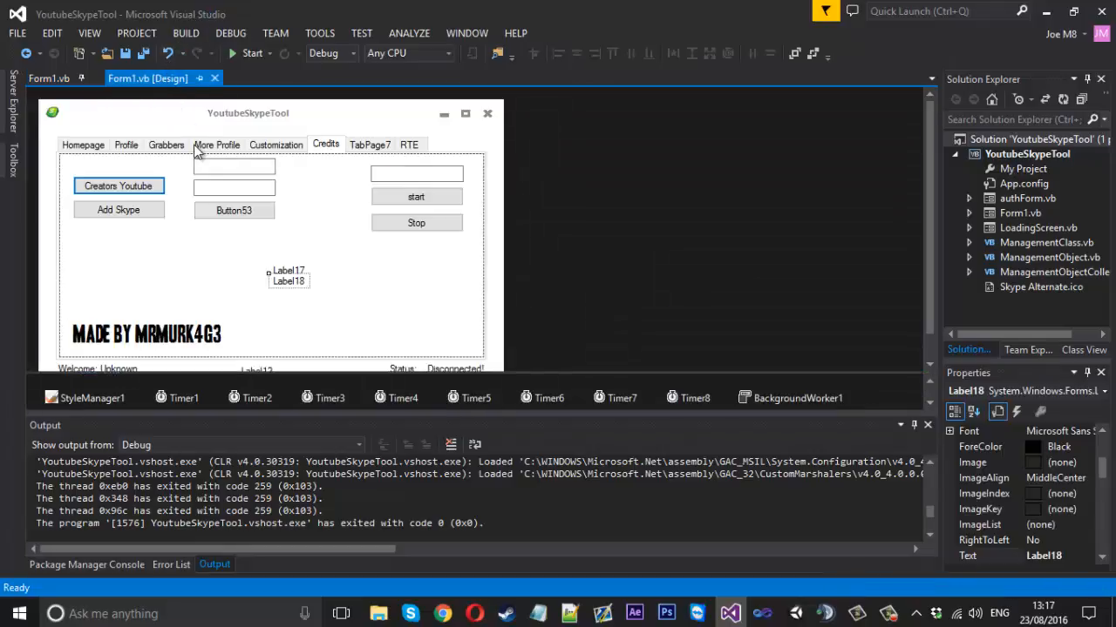
{"action": "left_click", "coordinate": [287, 270]}
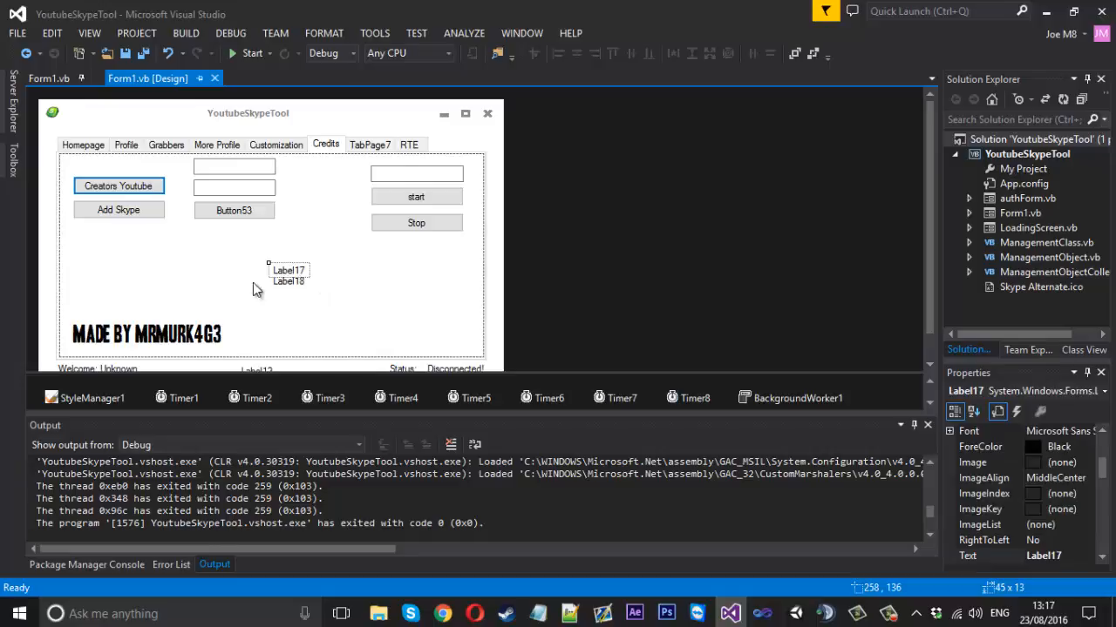
{"action": "mouse_move", "coordinate": [293, 232]}
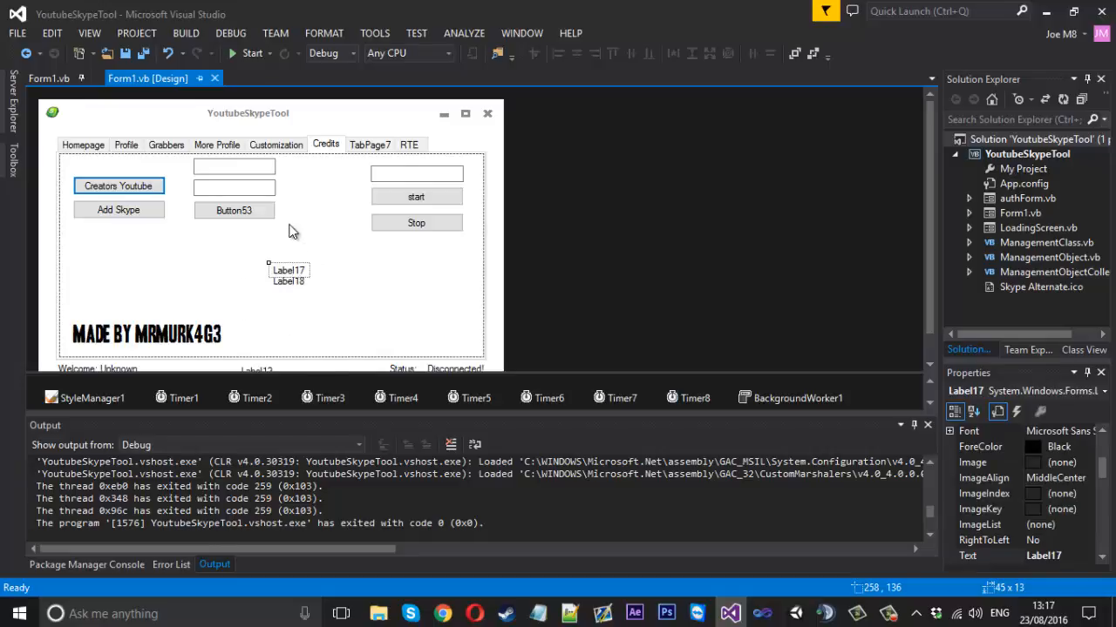
{"action": "mouse_move", "coordinate": [286, 239]}
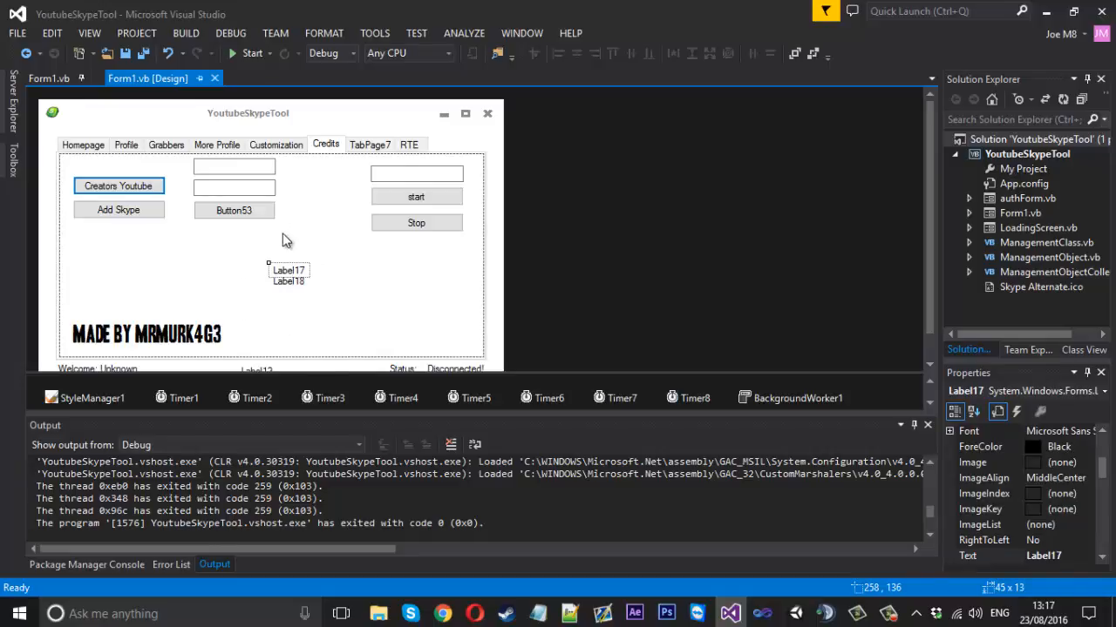